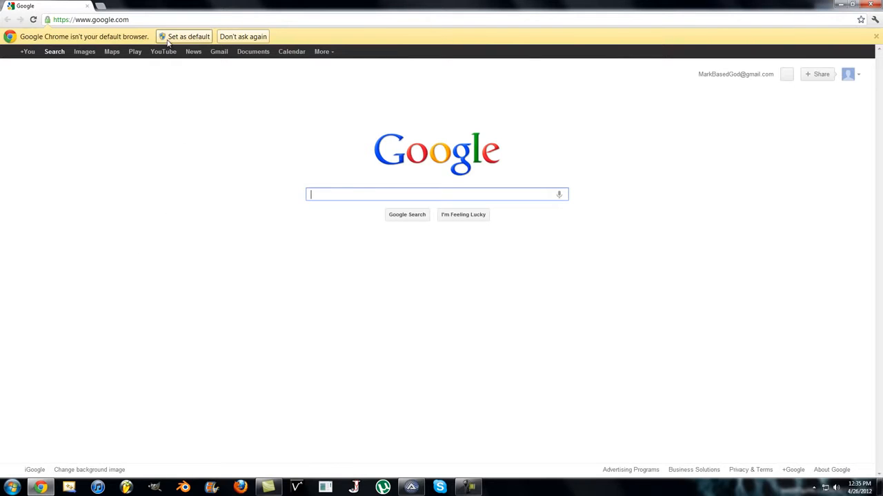
# Load growsocials.com in Chrome, then switch to an empty untitled SciTE document.
pyautogui.click(90, 19)
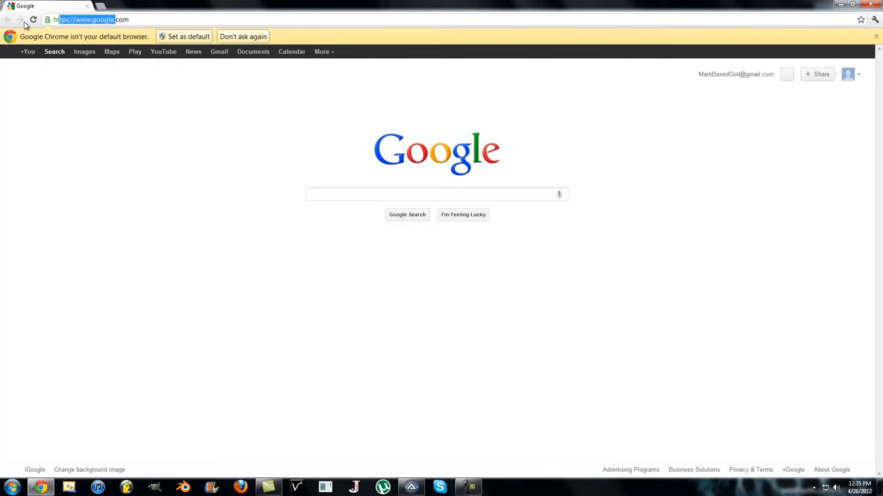
pyautogui.write('ht')
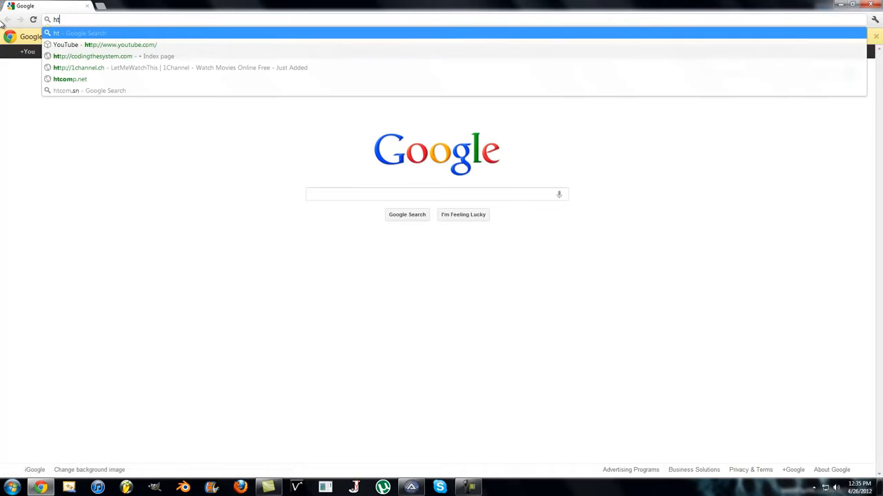
pyautogui.write('growsocials.com')
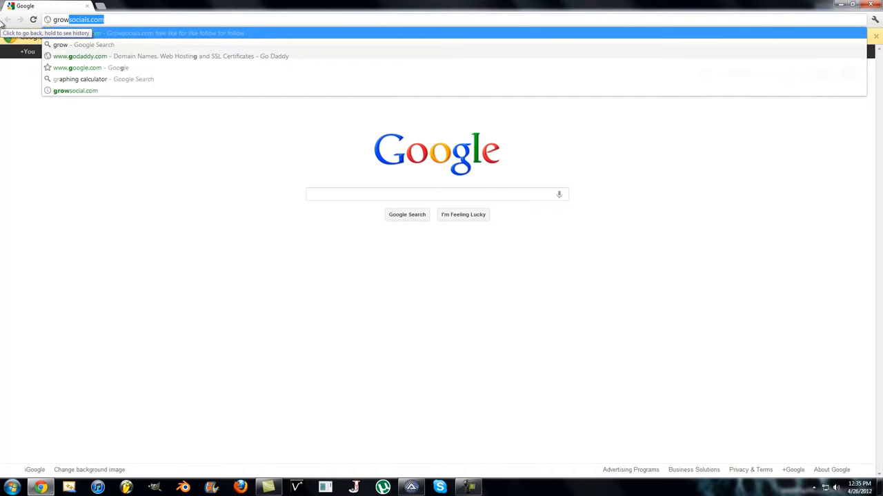
pyautogui.click(75, 90)
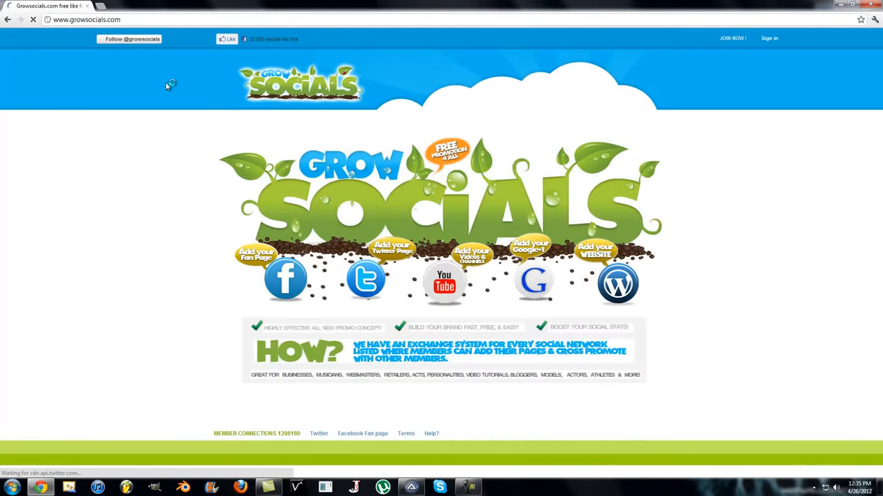
pyautogui.click(769, 38)
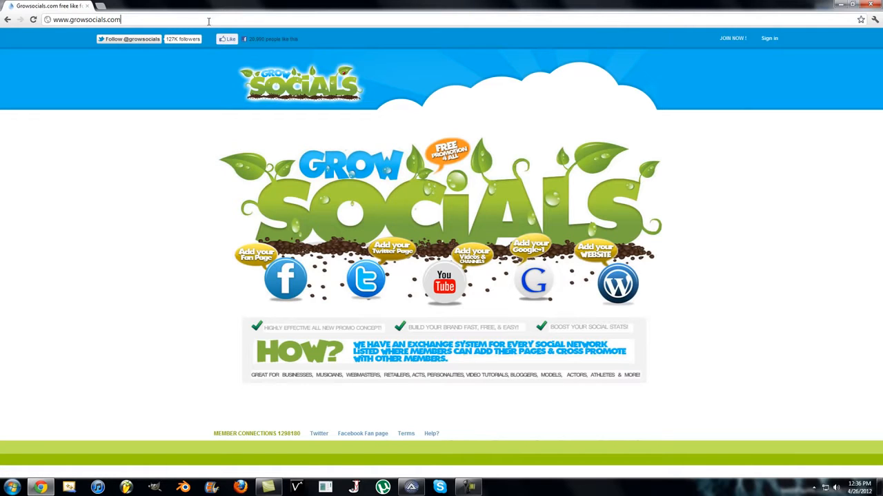
pyautogui.click(769, 38)
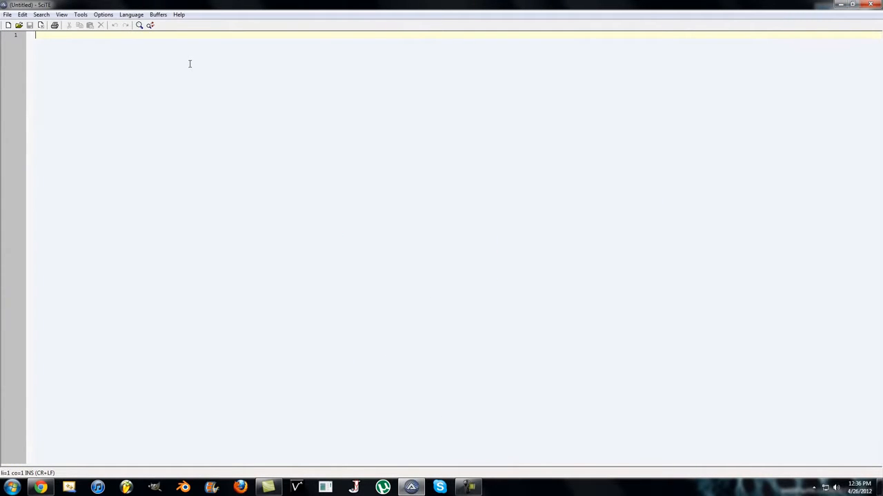
# Type the #include <IE.au3> line followed by a blank line.
pyautogui.write('#include')
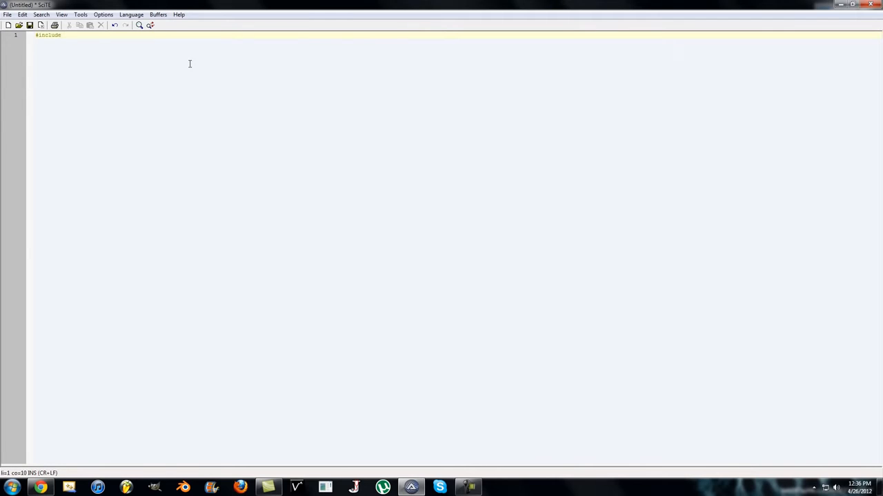
pyautogui.write('<IE.au3')
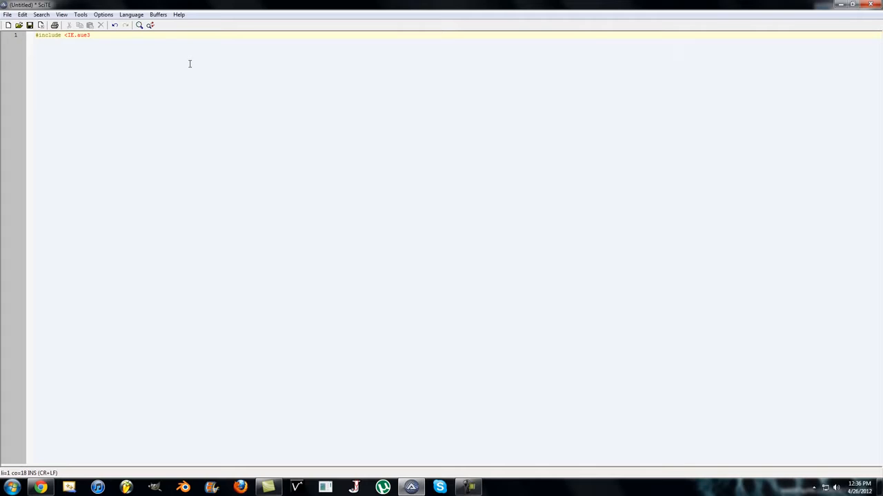
pyautogui.write('>')
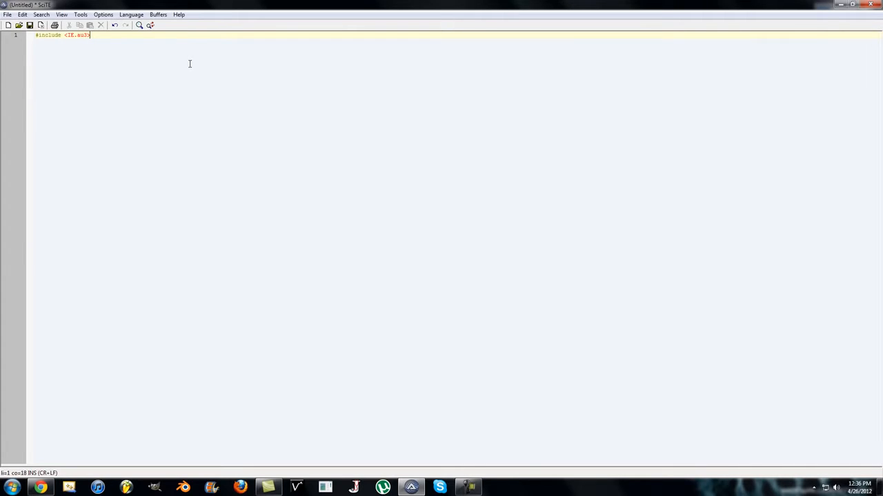
pyautogui.press('Return')
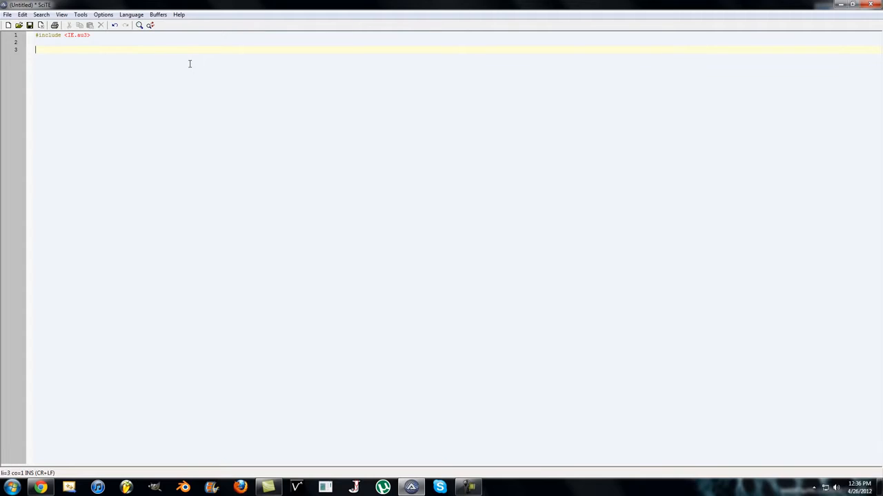
pyautogui.click(178, 14)
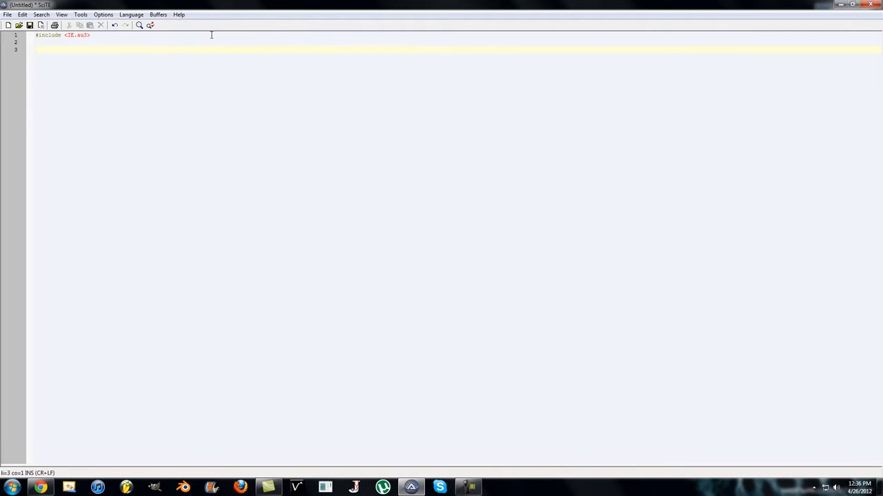
# Save the script as tutorial.au3 on the Desktop and search AutoIt Help's index for _IE.
pyautogui.click(30, 24)
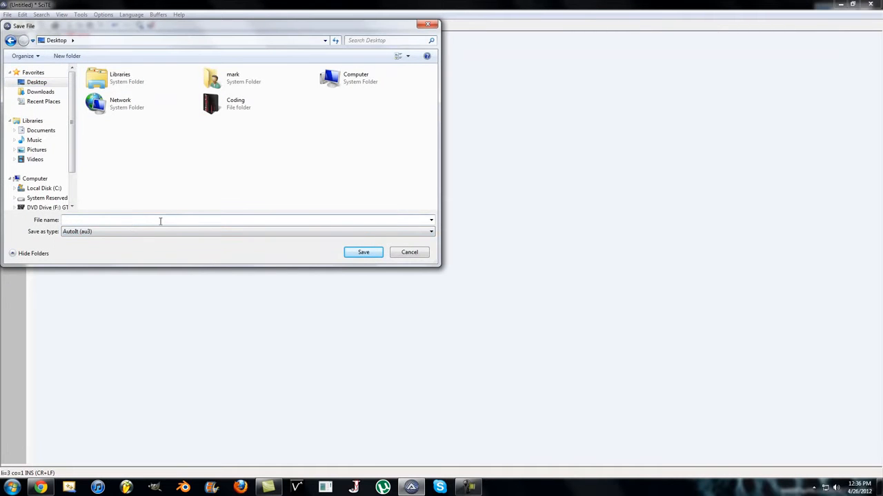
pyautogui.click(362, 251)
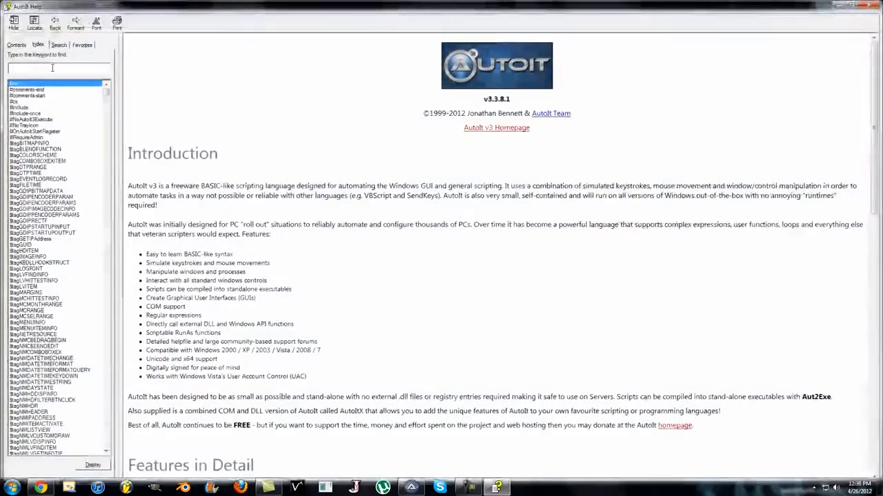
pyautogui.write('_IE')
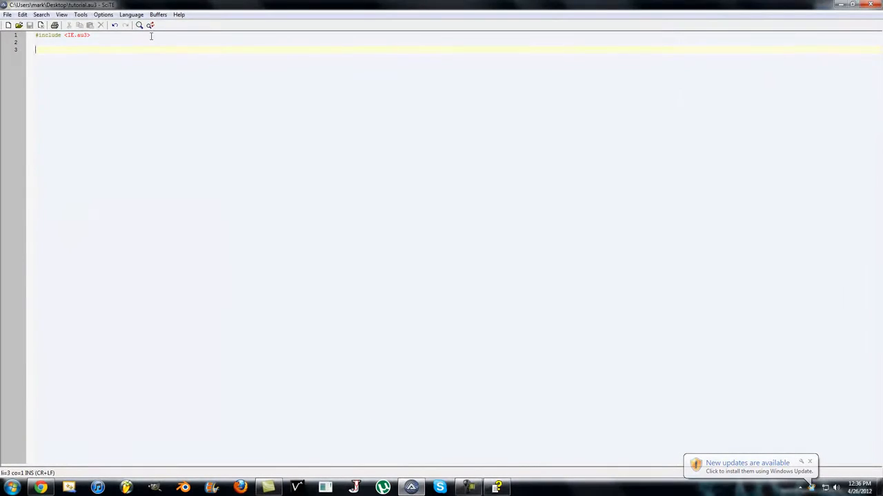
pyautogui.write('GU')
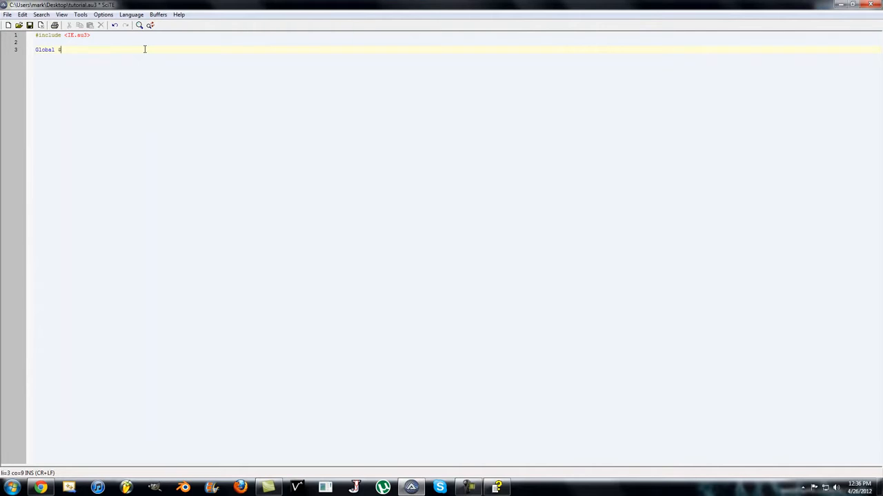
pyautogui.write('$oIE =')
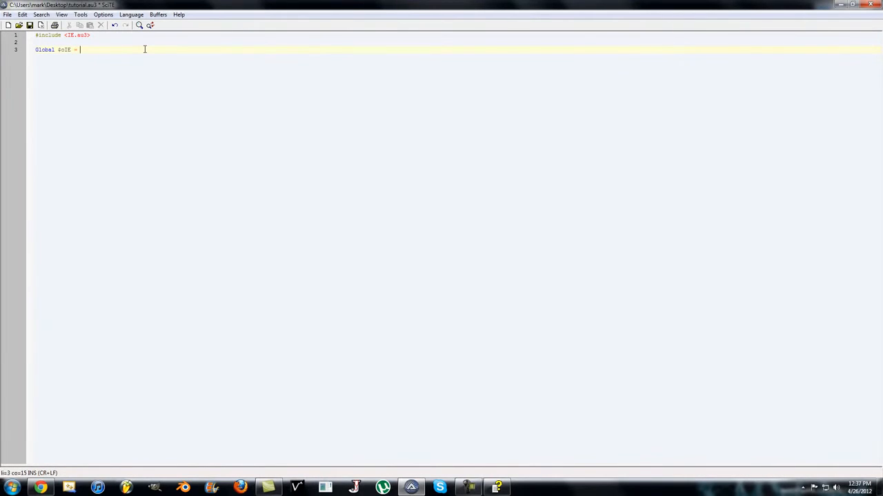
pyautogui.write('_IECreate')
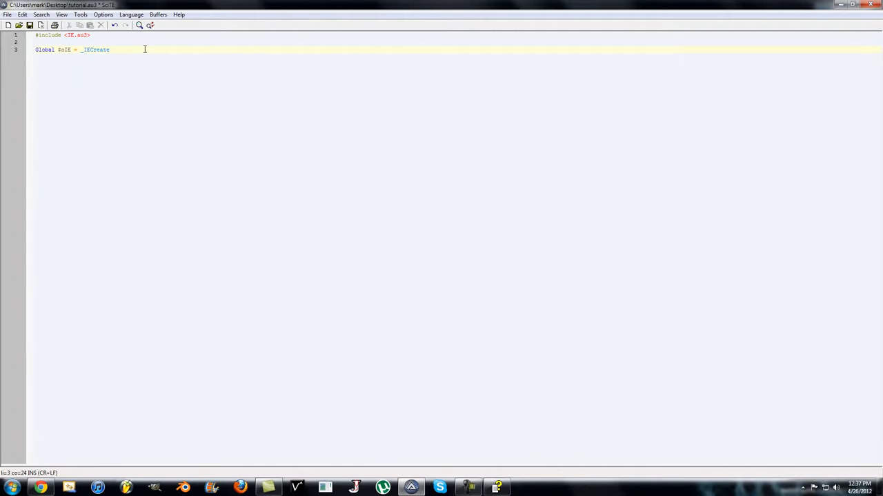
pyautogui.write('("http://www.growsocials.com/')
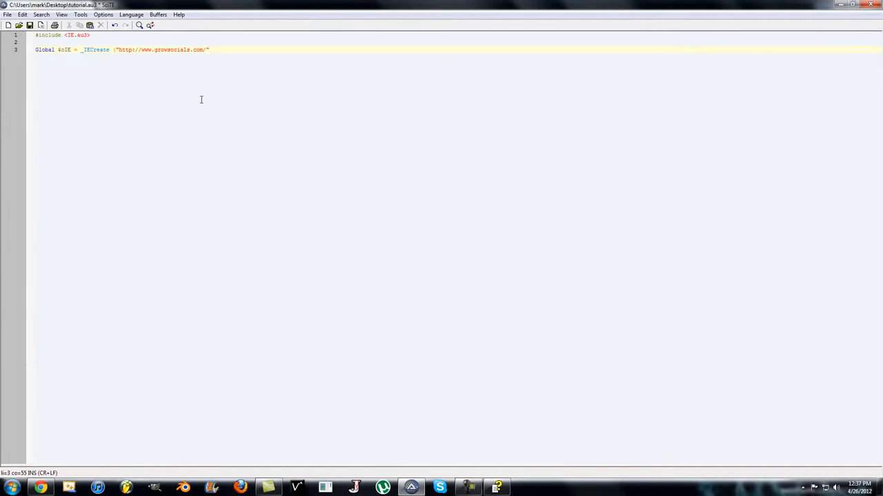
pyautogui.press('Backspace')
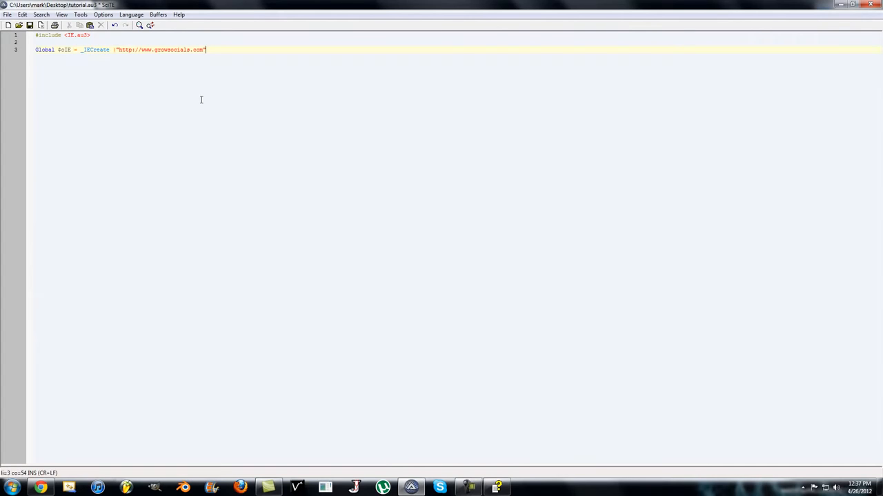
pyautogui.write(')')
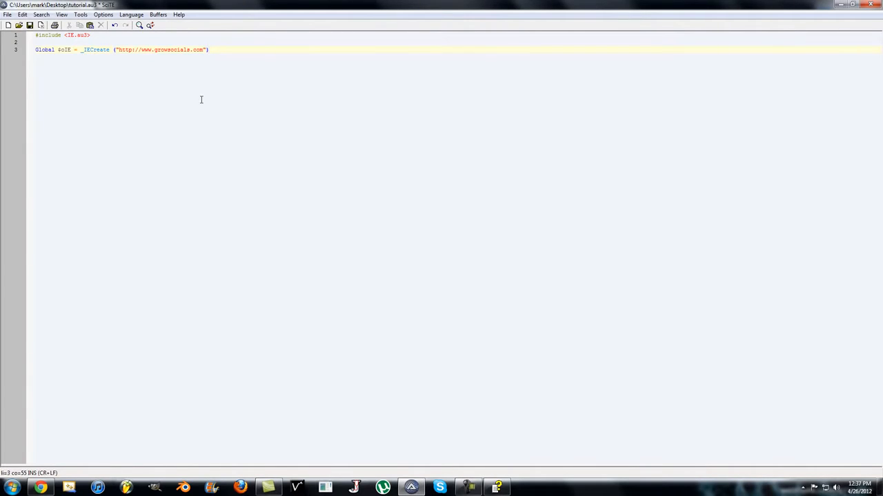
# Run the script, reveal the site's sign-in form in IE, then close IE.
pyautogui.click(80, 15)
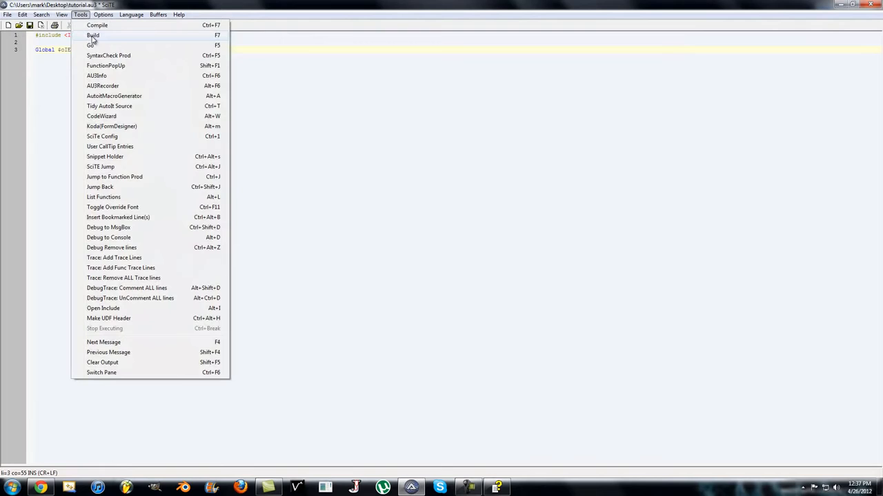
pyautogui.click(90, 45)
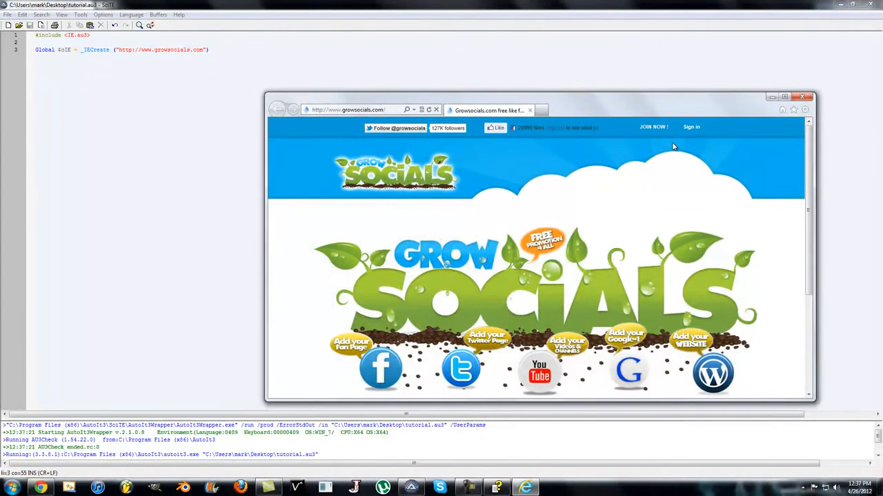
pyautogui.click(691, 127)
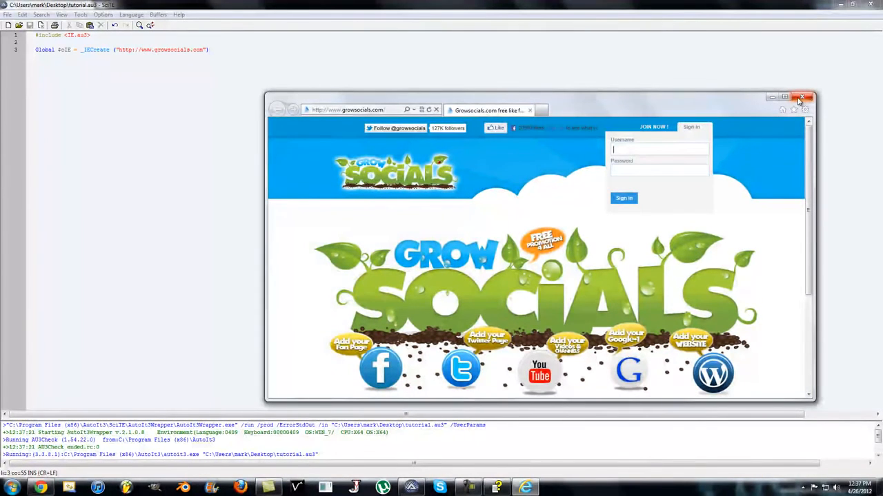
pyautogui.click(659, 148)
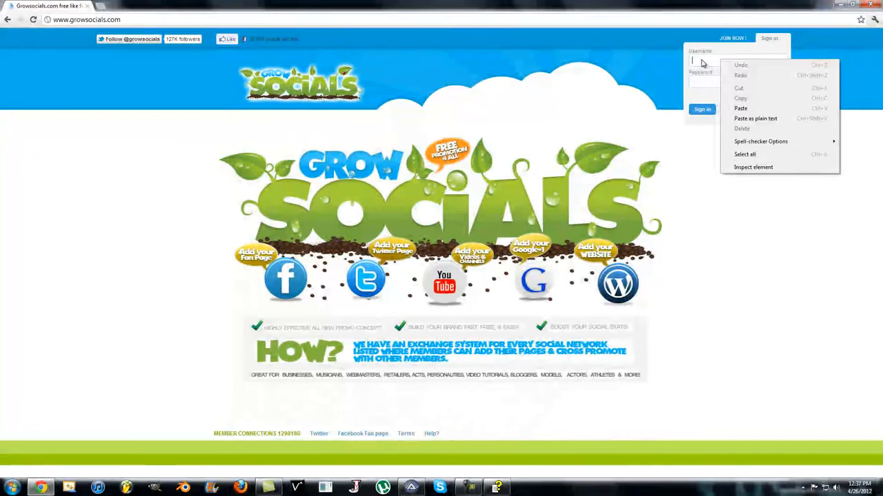
pyautogui.moveTo(741, 162)
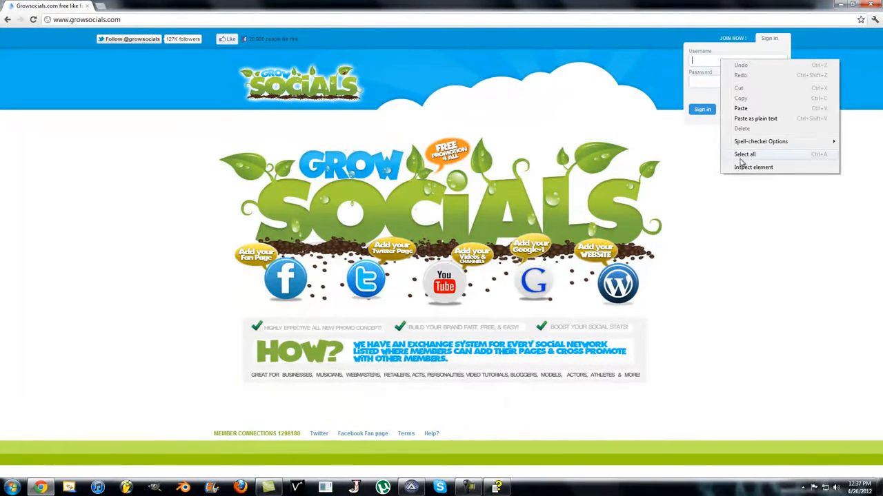
# Inspect the sign-in username field in Chrome, revealing its id login_username.
pyautogui.click(753, 166)
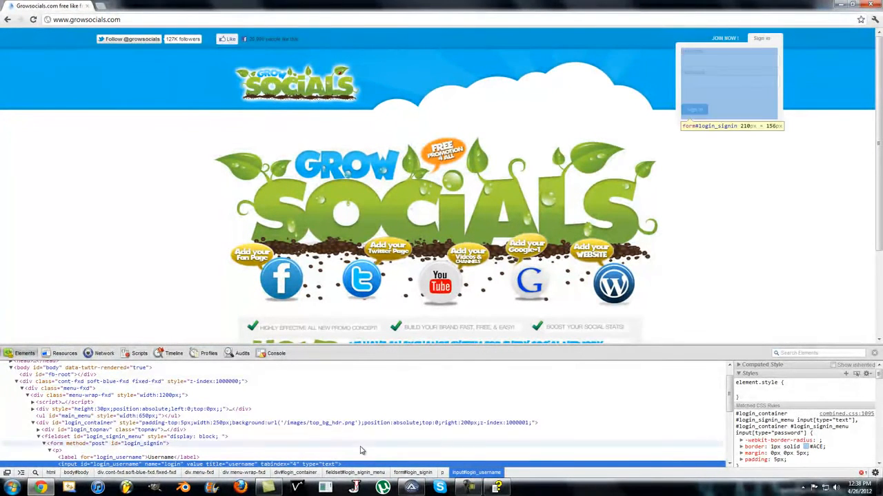
pyautogui.click(728, 60)
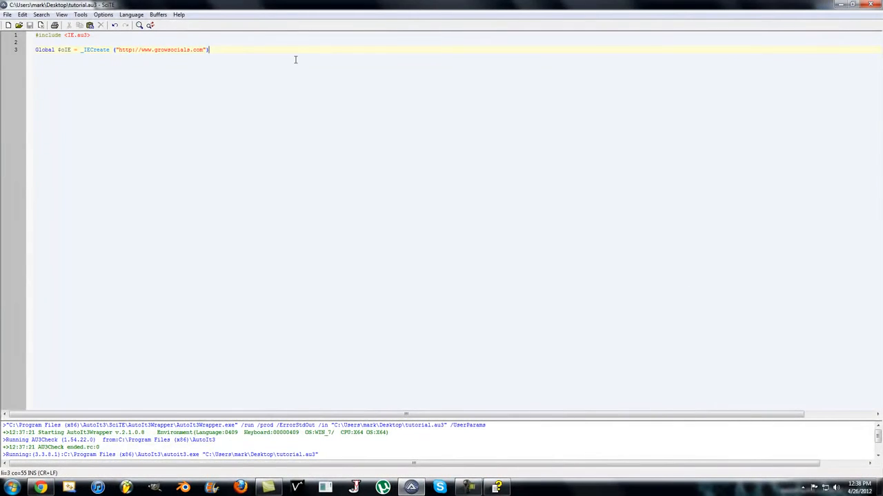
# Wrap the IE creation line and a new Local line in Func SignIn () … EndFunc.
pyautogui.write('Log')
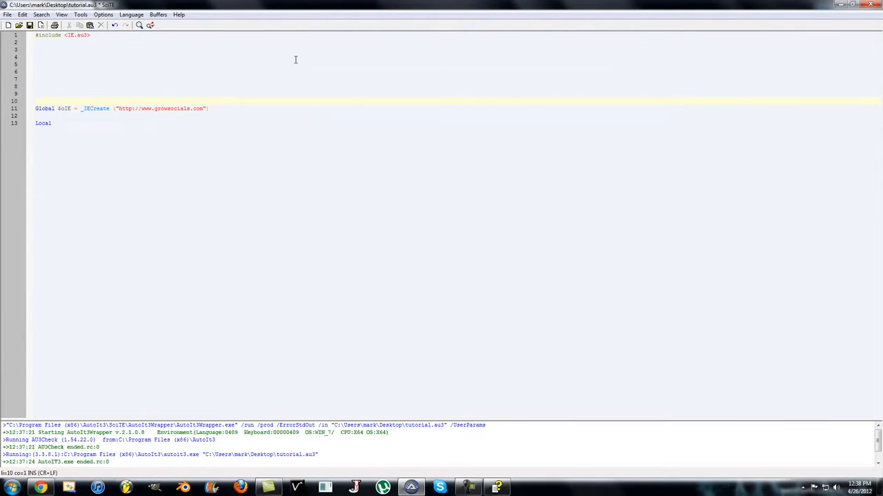
pyautogui.write('Func SignIn')
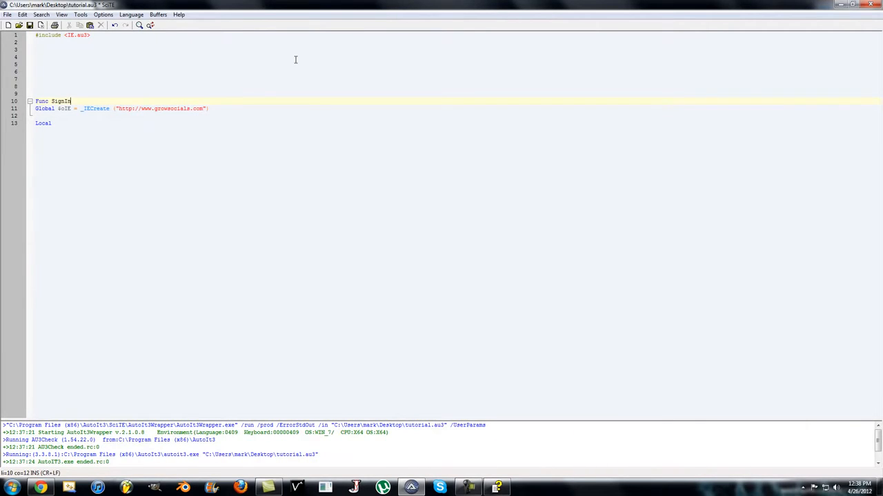
pyautogui.write('()')
pyautogui.write('EndFunc')
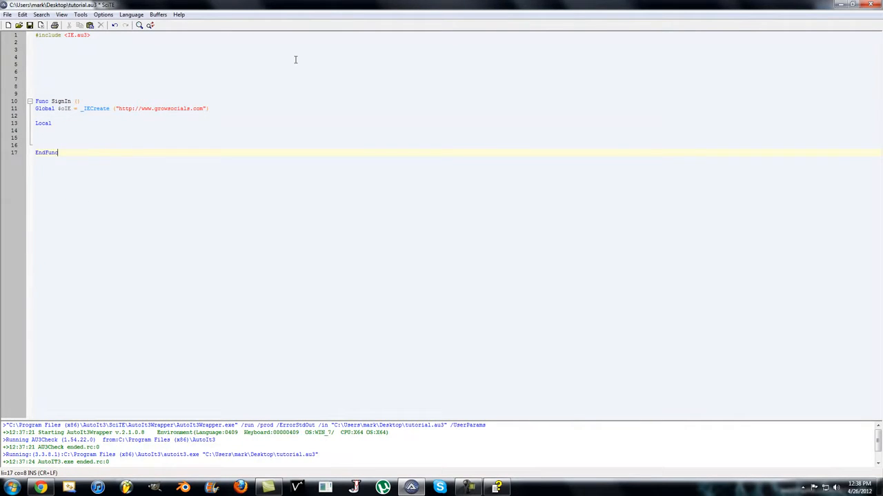
# Add Local $username = _IEGetObjByName($oIE, "login").
pyautogui.click(55, 123)
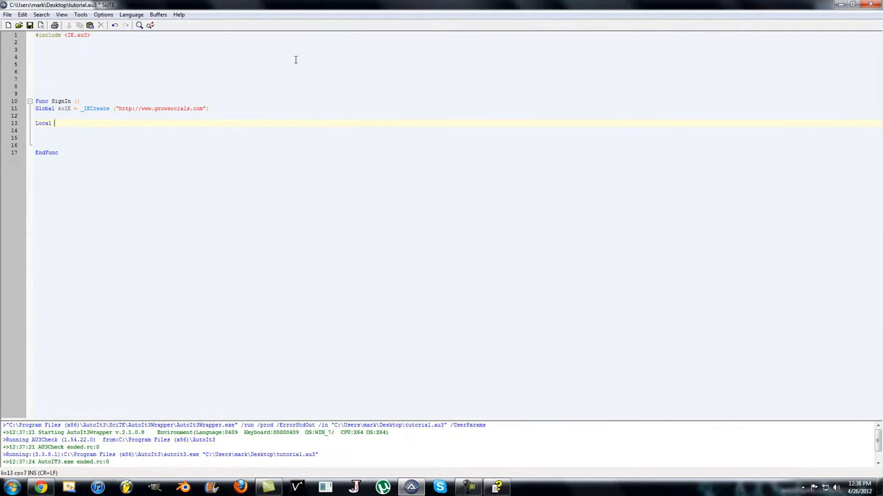
pyautogui.write('o')
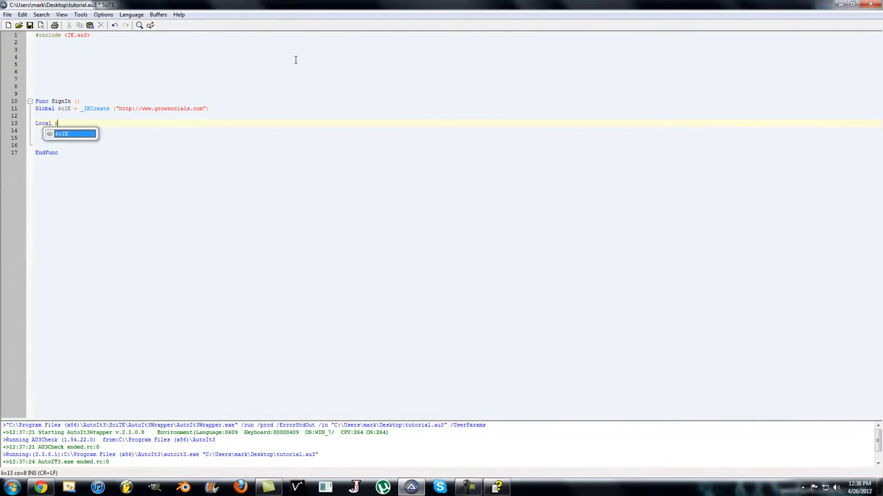
pyautogui.write('username =')
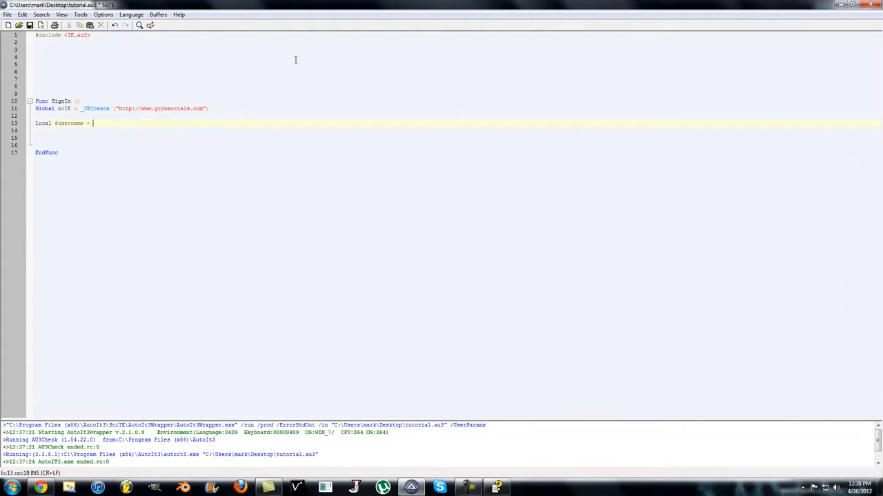
pyautogui.write('_IE')
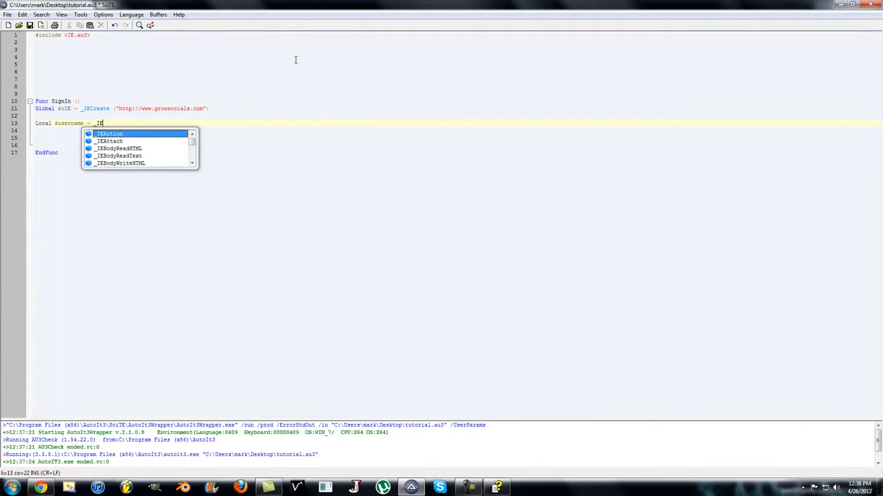
pyautogui.write('GE')
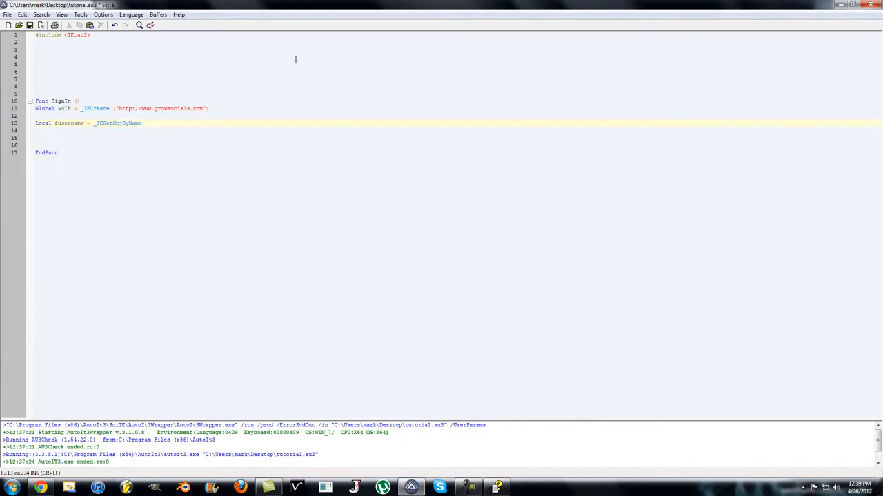
pyautogui.write('(')
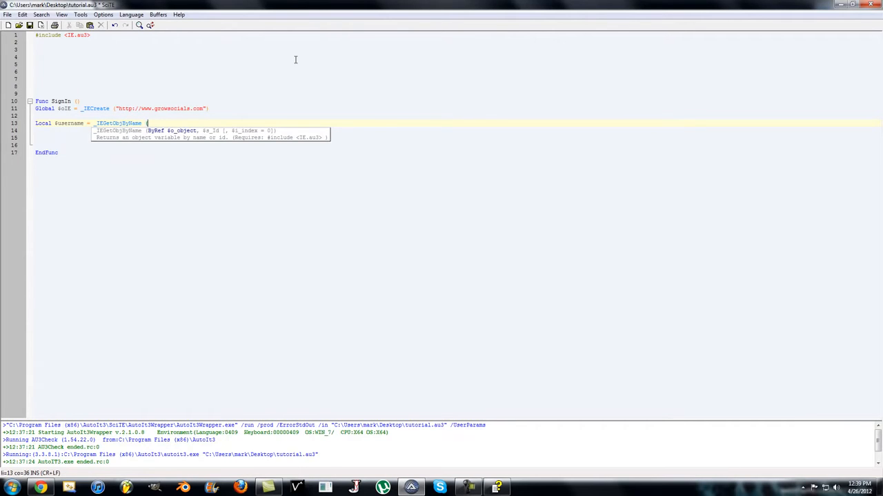
pyautogui.write('$oIE,"login')
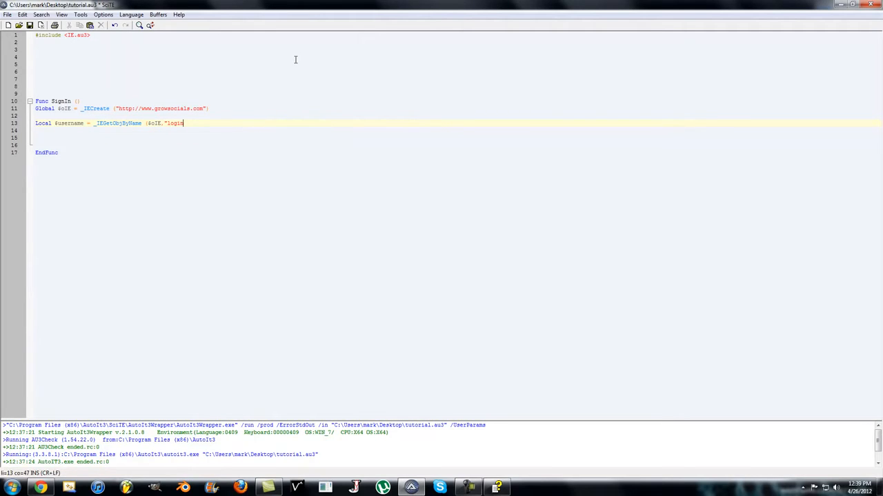
pyautogui.write('")')
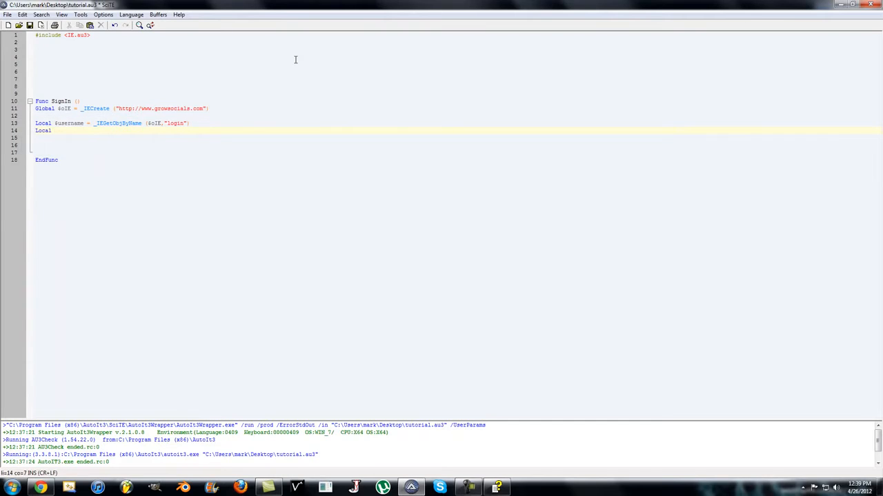
# Add Local $password = _IEGetObjByName($oIE, "pass").
pyautogui.write('$password')
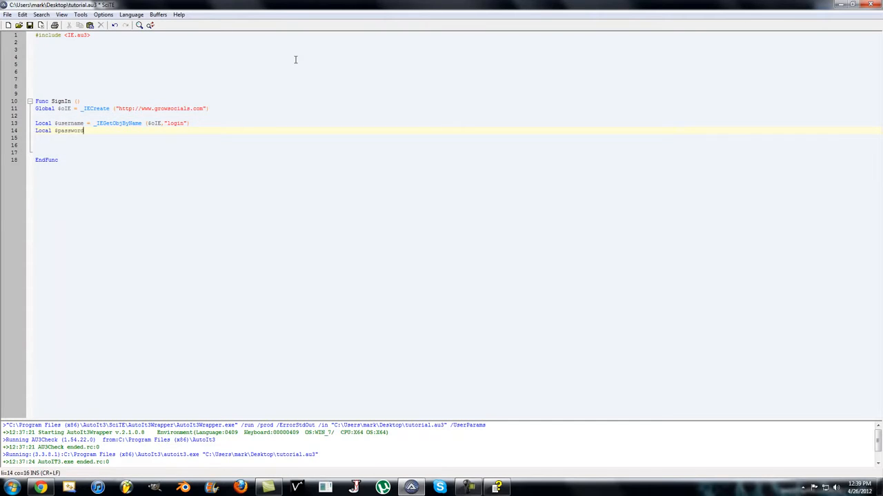
pyautogui.write('= _G')
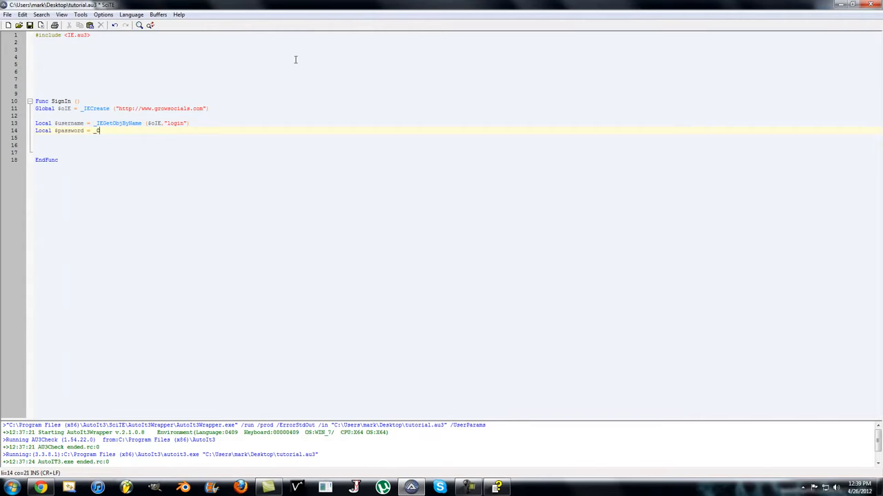
pyautogui.press('BackSpace')
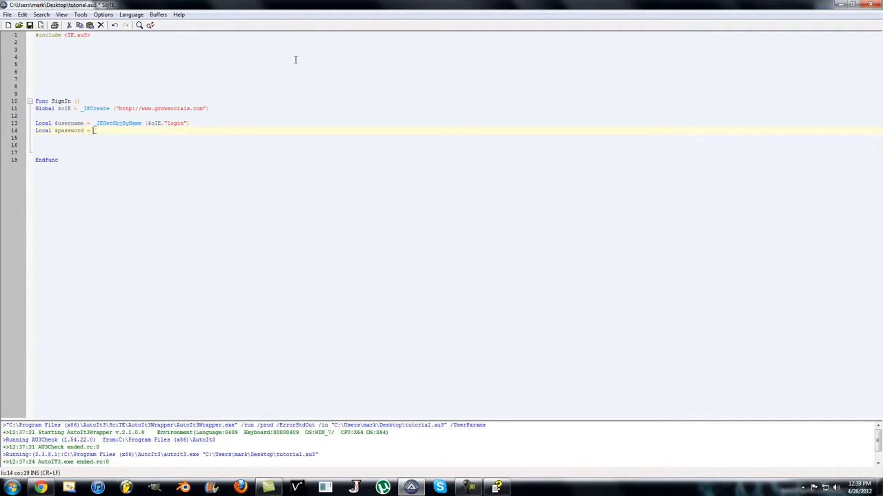
pyautogui.write('_iegetob')
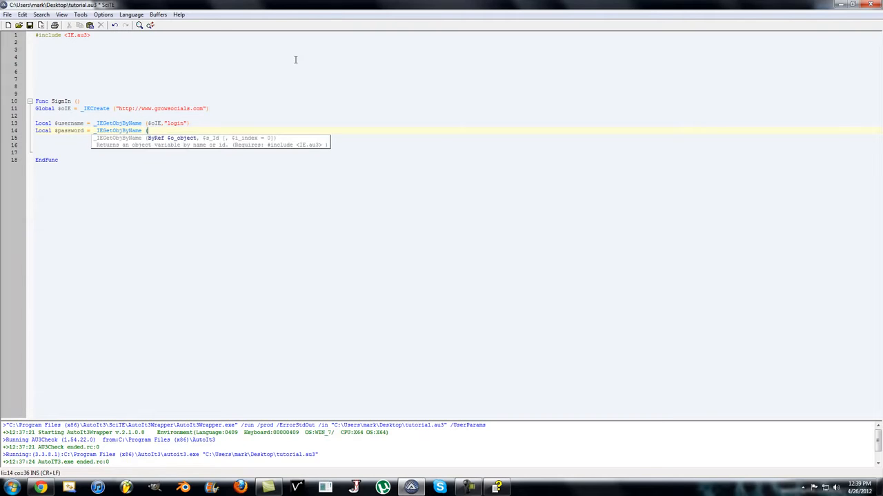
pyautogui.write('$oIE,')
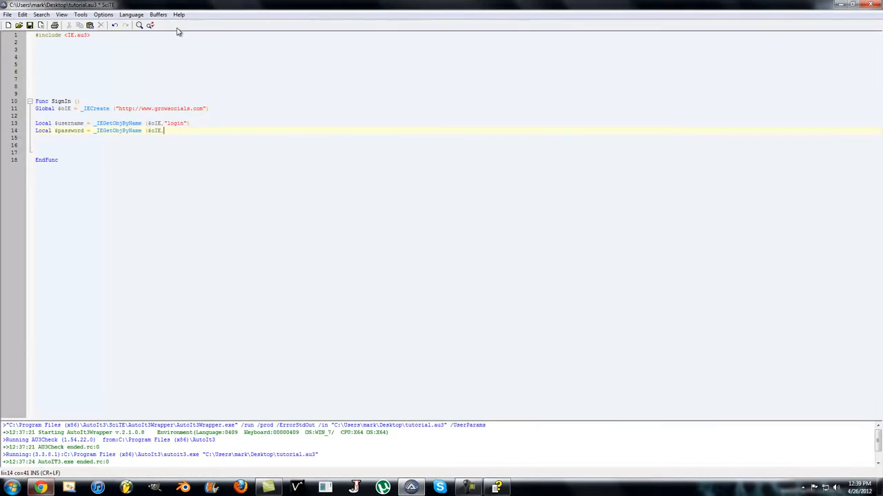
pyautogui.write('pas')
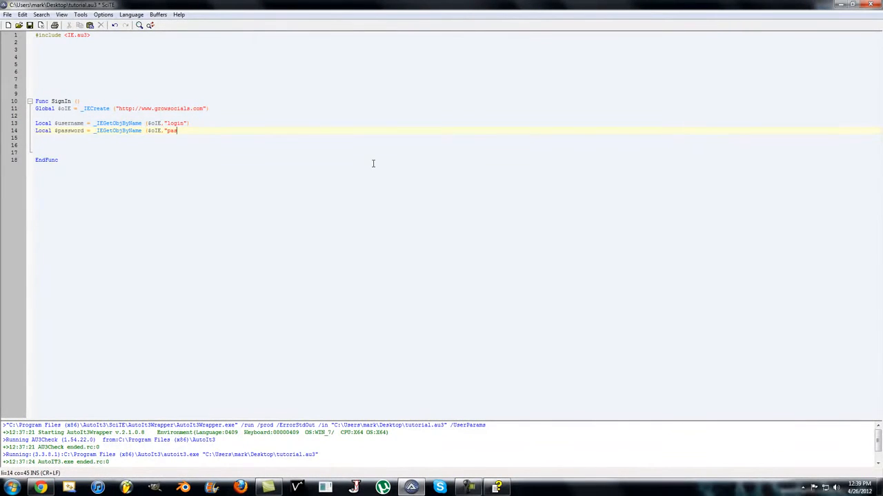
pyautogui.write('s")')
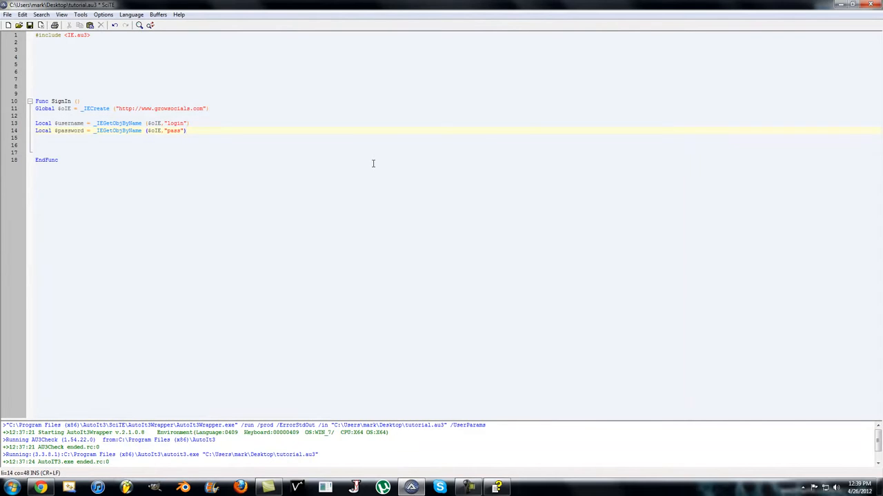
pyautogui.press('Return')
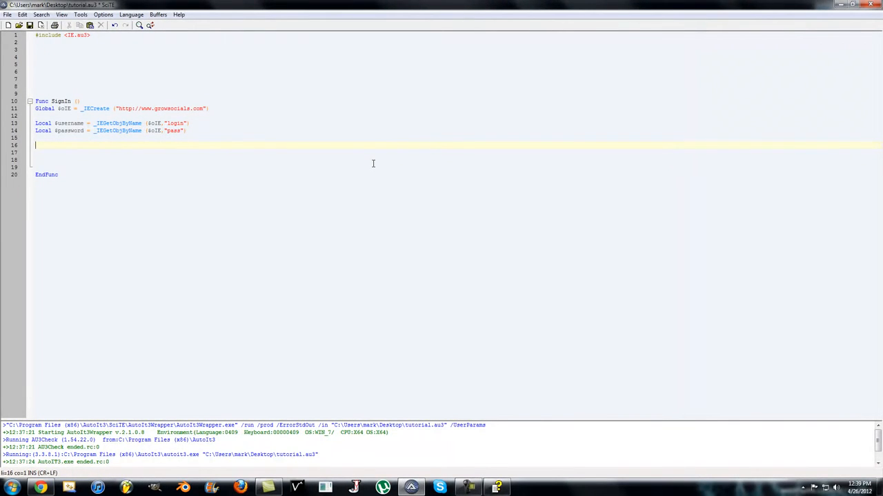
# Add _IEFormElementSetValue lines for both fields, run the script, and start a Call line.
pyautogui.write('_IE')
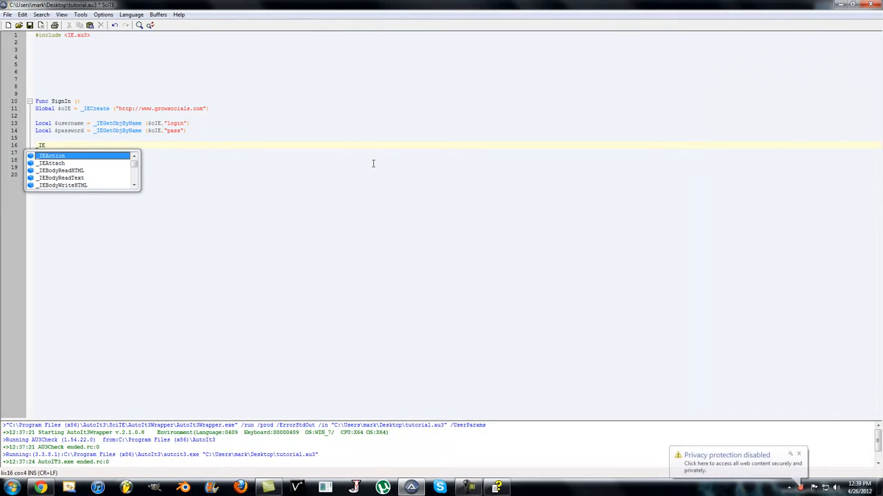
pyautogui.write('form')
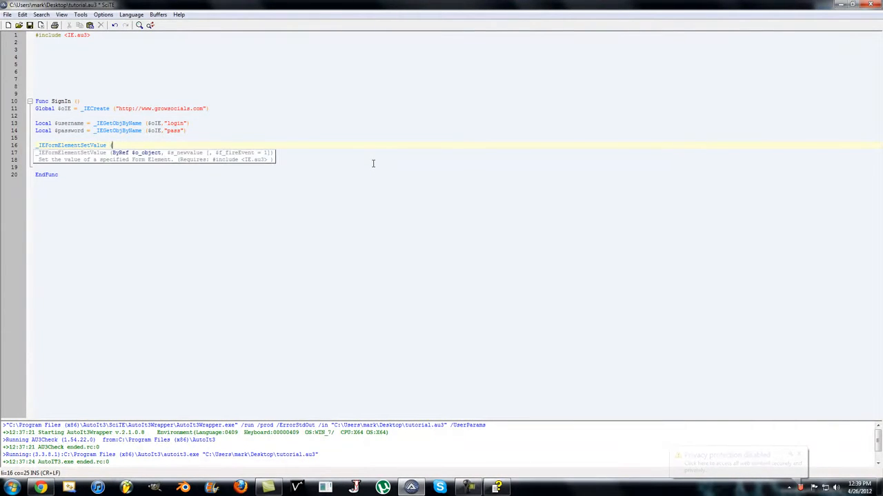
pyautogui.write('(')
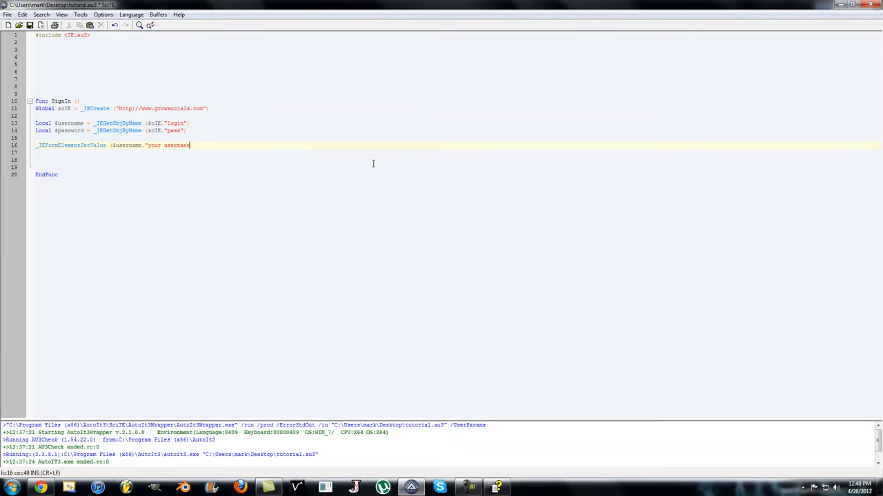
pyautogui.write('"')
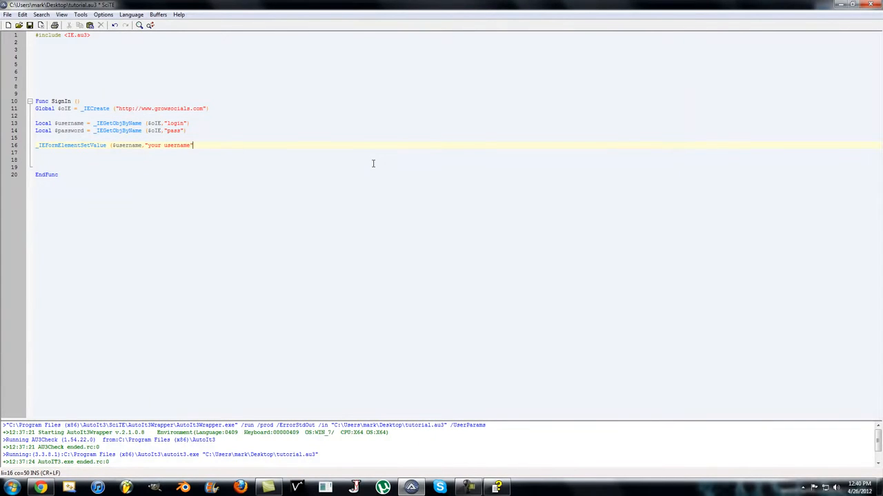
pyautogui.press('Return')
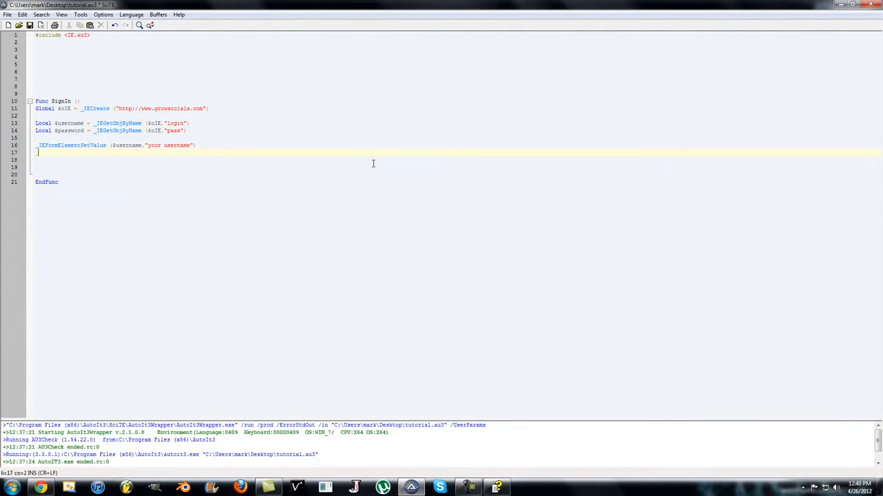
pyautogui.click(69, 146)
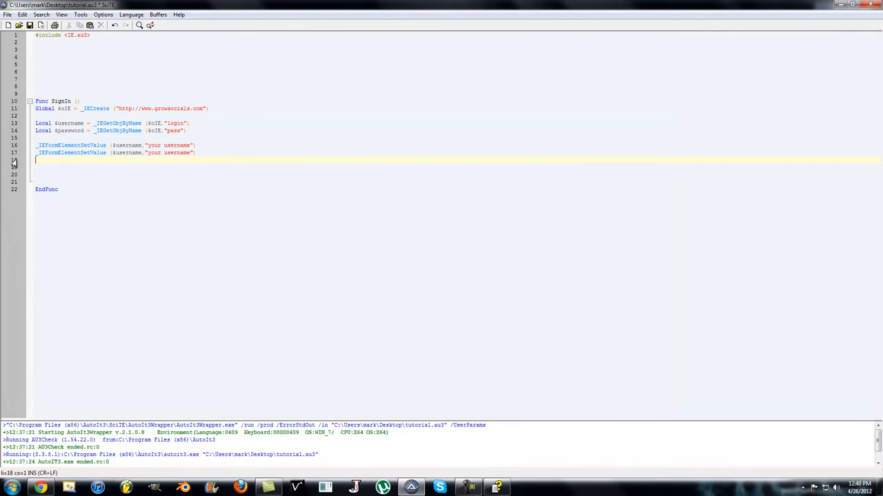
pyautogui.click(143, 152)
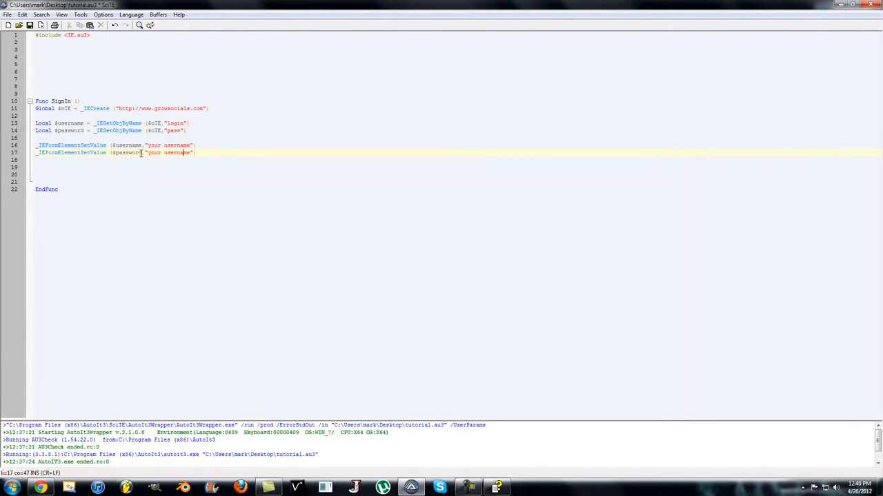
pyautogui.press('BackSpace')
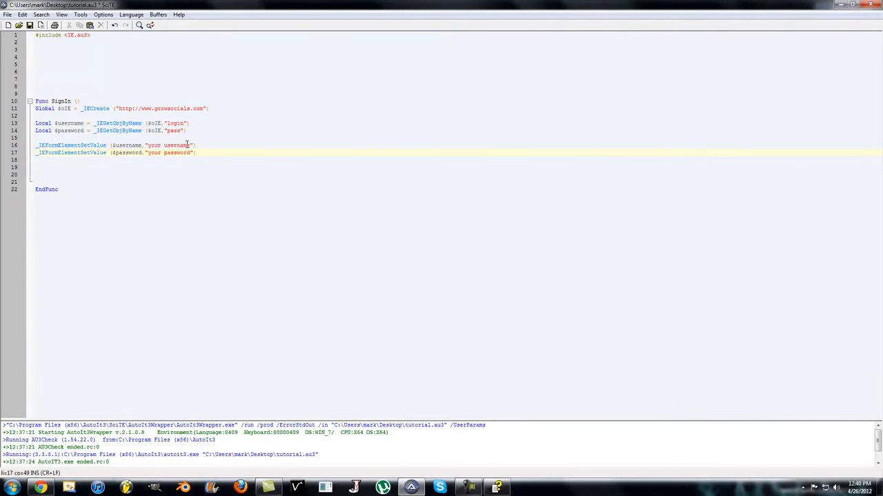
pyautogui.click(80, 14)
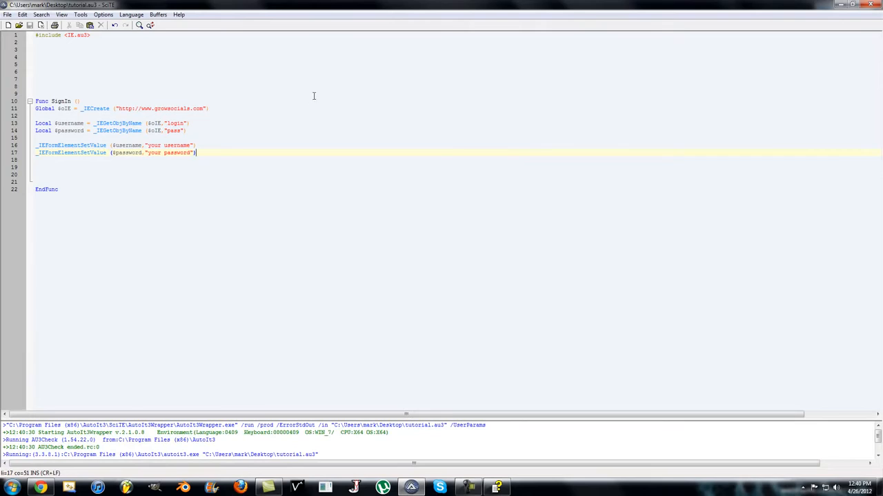
pyautogui.moveTo(52, 98)
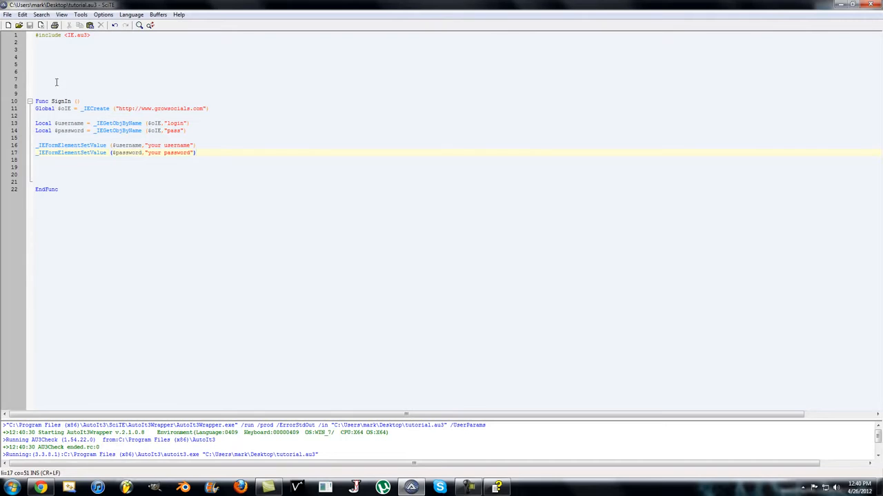
pyautogui.write('Call')
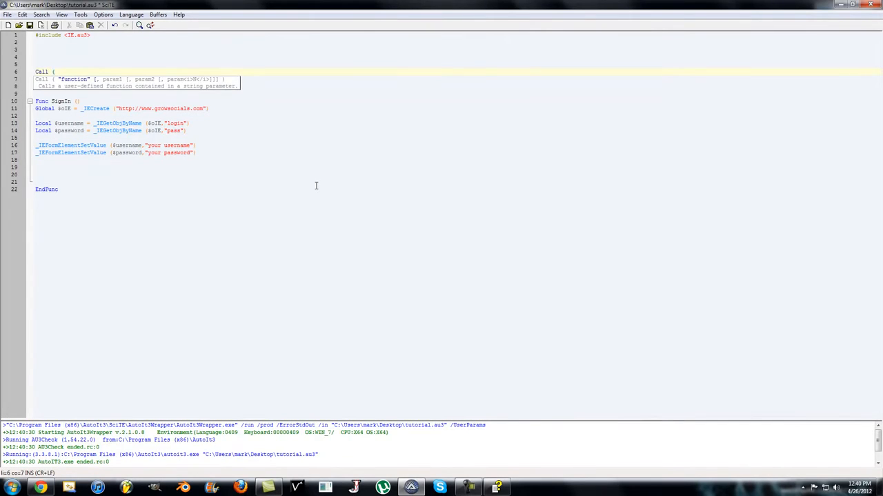
pyautogui.write('("Sign')
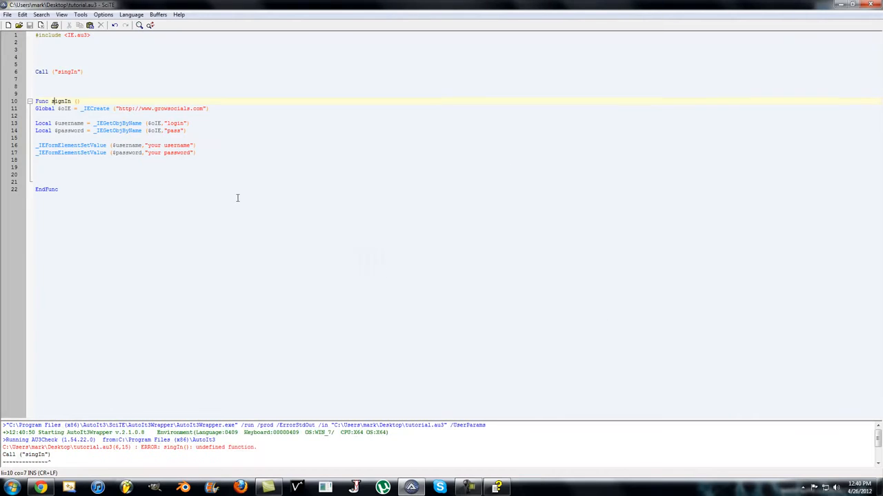
pyautogui.click(117, 72)
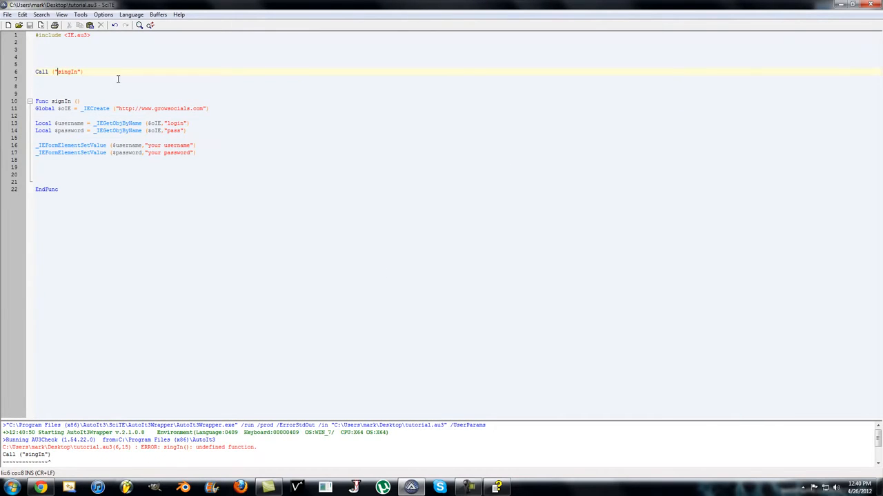
pyautogui.click(35, 64)
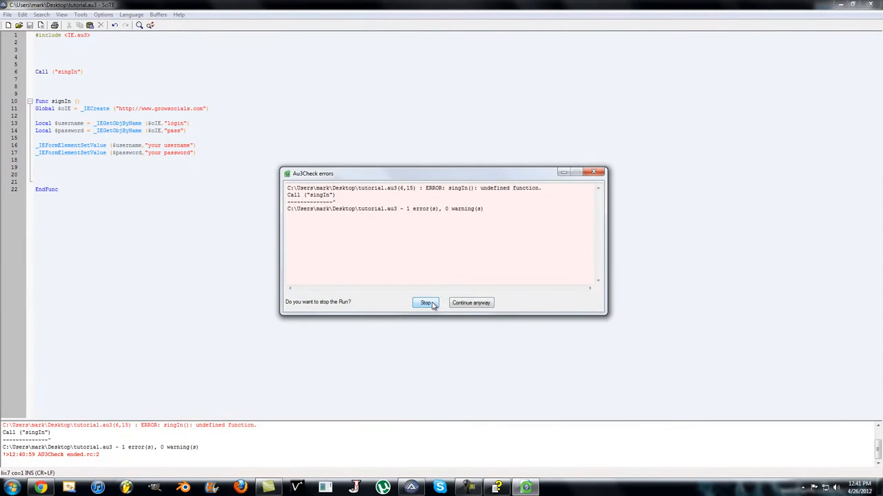
pyautogui.click(426, 302)
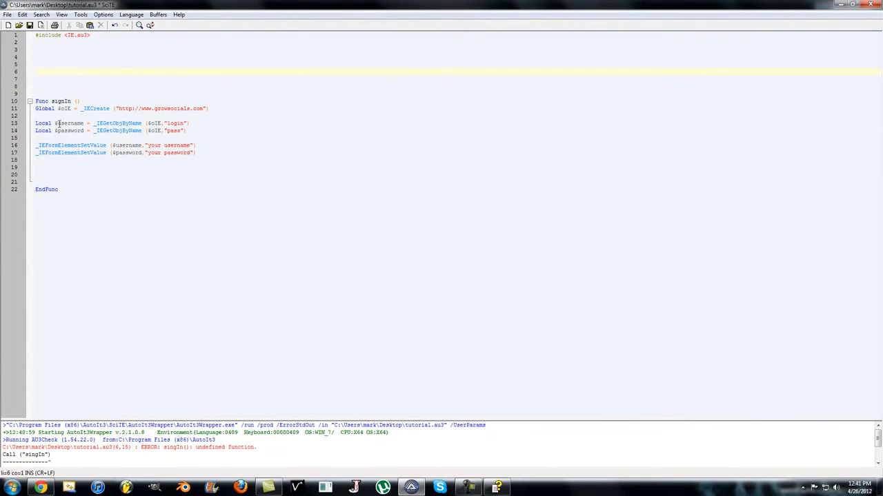
pyautogui.click(80, 14)
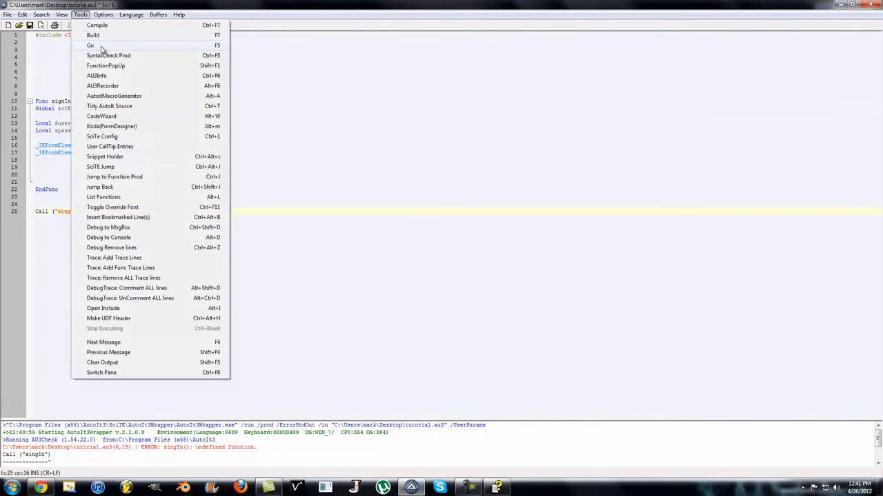
pyautogui.click(89, 45)
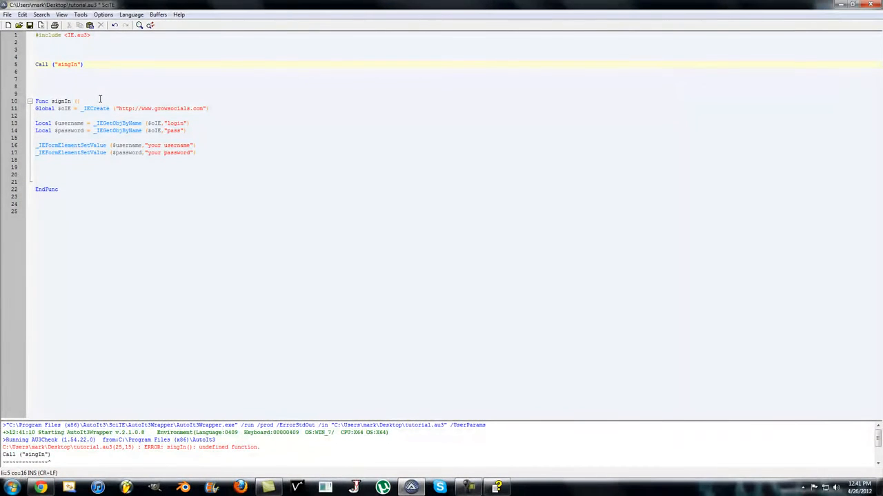
pyautogui.click(79, 100)
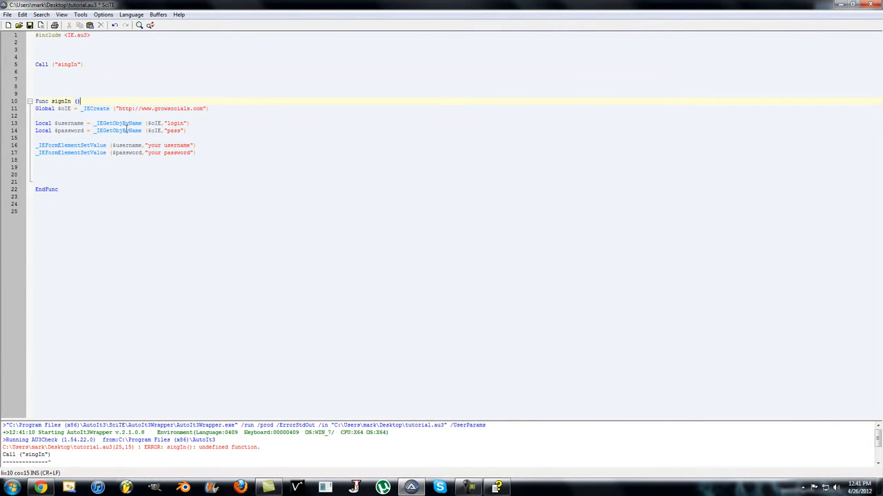
pyautogui.click(58, 189)
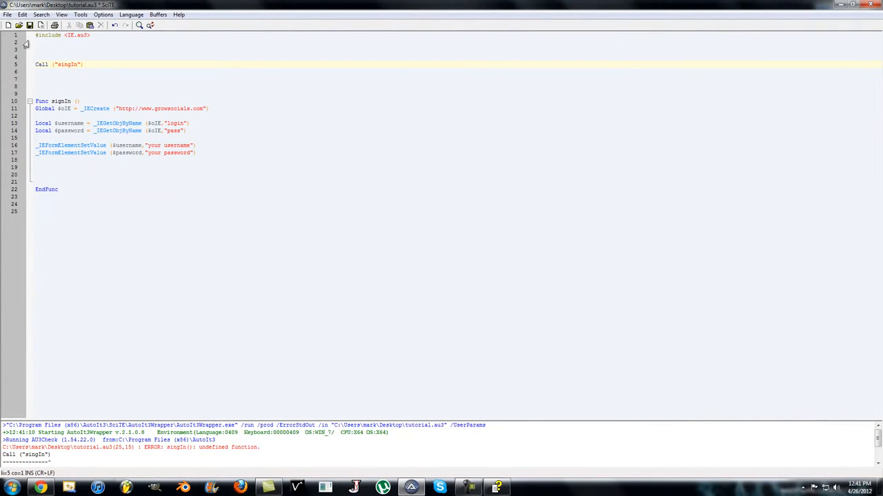
pyautogui.click(19, 25)
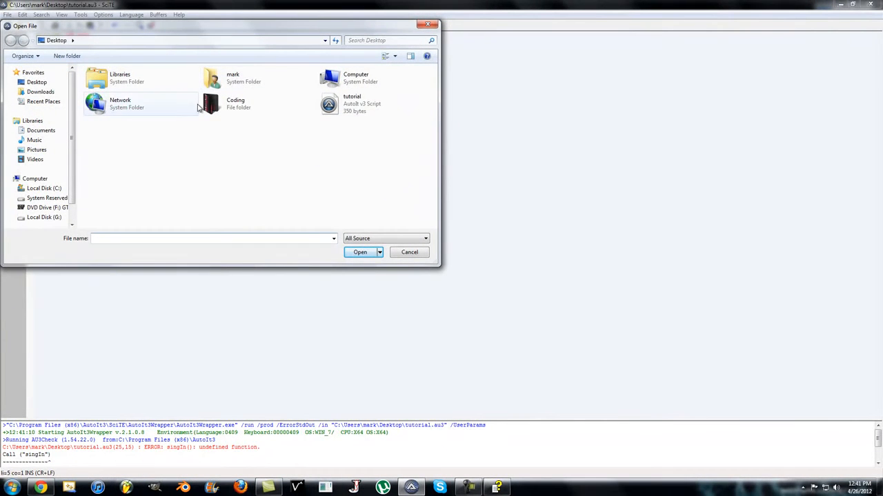
pyautogui.doubleClick(120, 104)
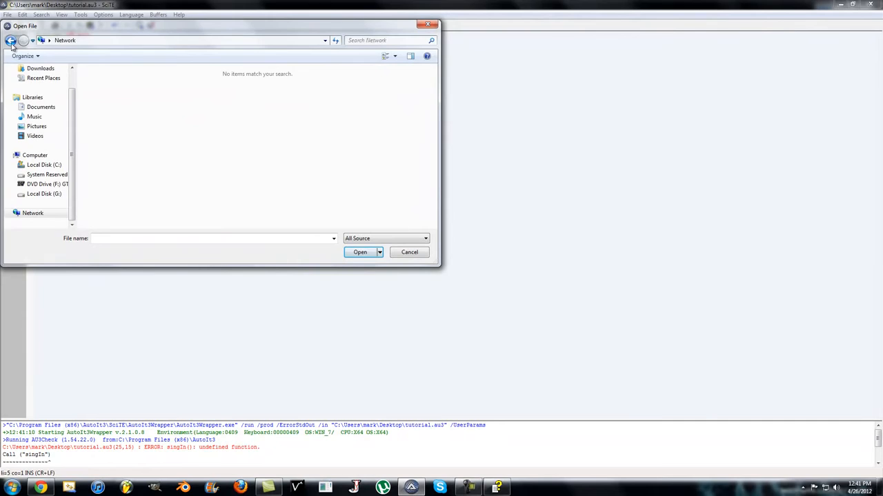
pyautogui.click(11, 40)
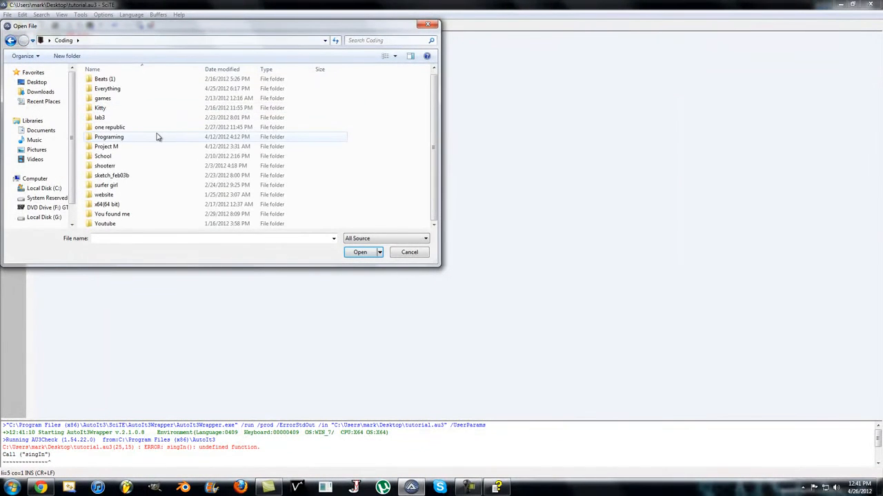
pyautogui.doubleClick(108, 136)
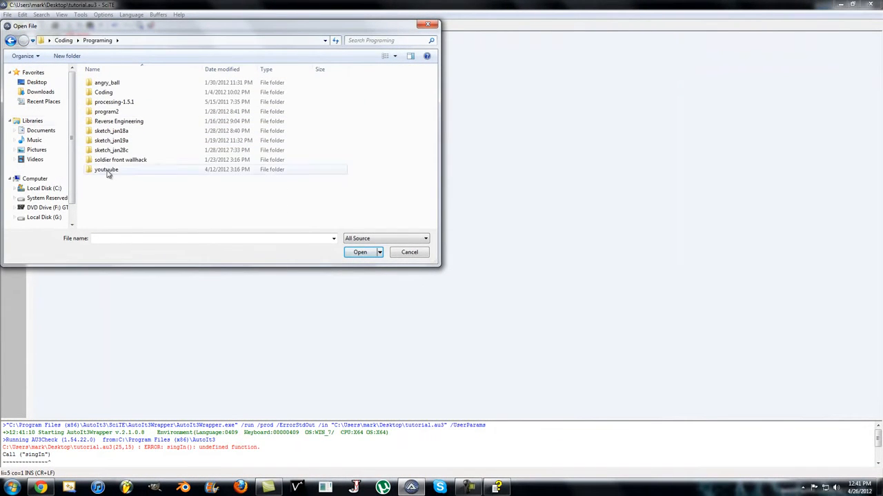
pyautogui.doubleClick(107, 169)
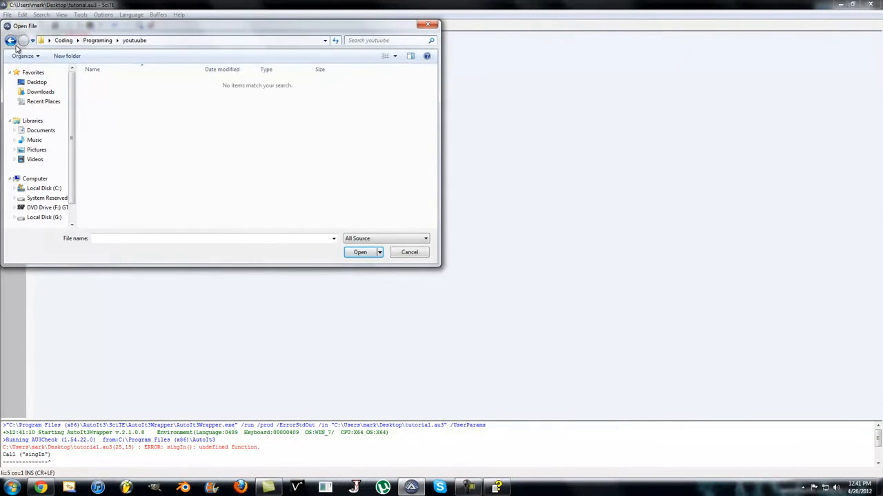
pyautogui.click(11, 40)
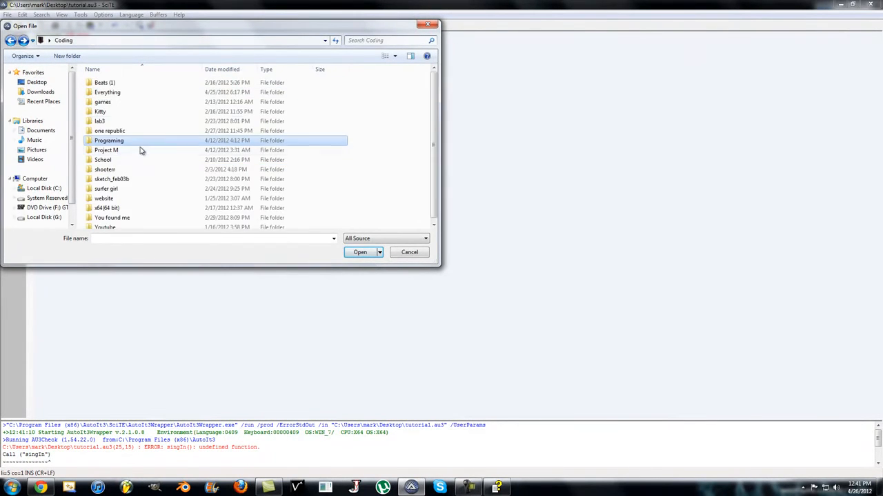
pyautogui.click(111, 175)
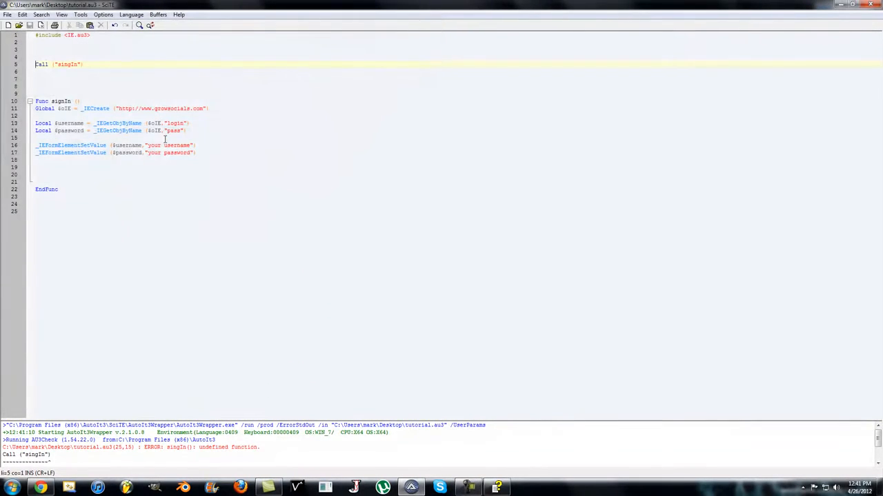
# Correct the call to Call ("signIn"), rerun, and open the site's sign-in form in IE.
pyautogui.click(82, 64)
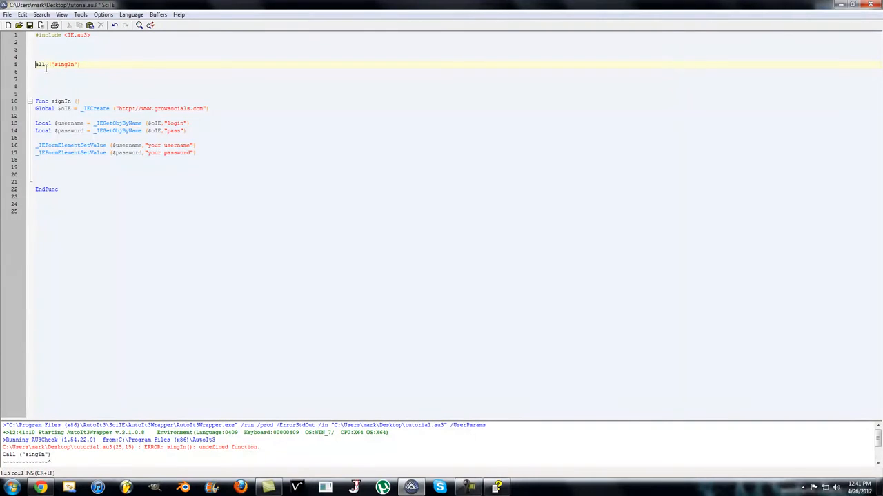
pyautogui.click(80, 14)
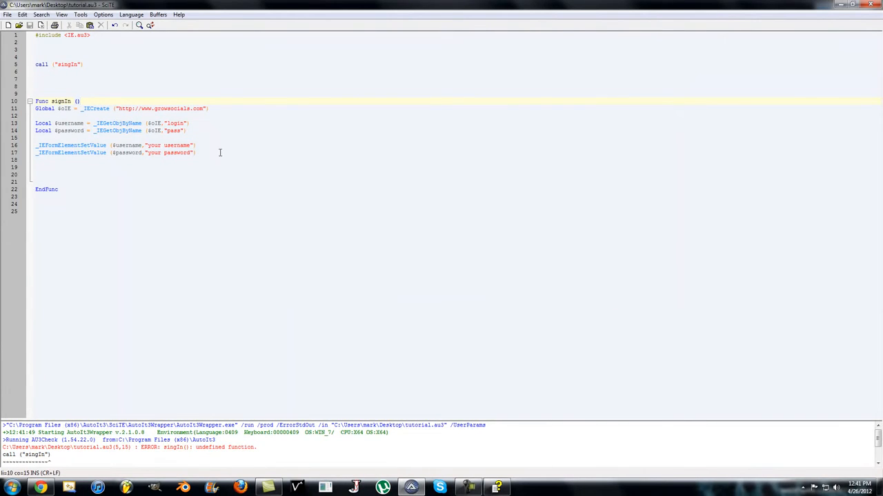
pyautogui.write('s')
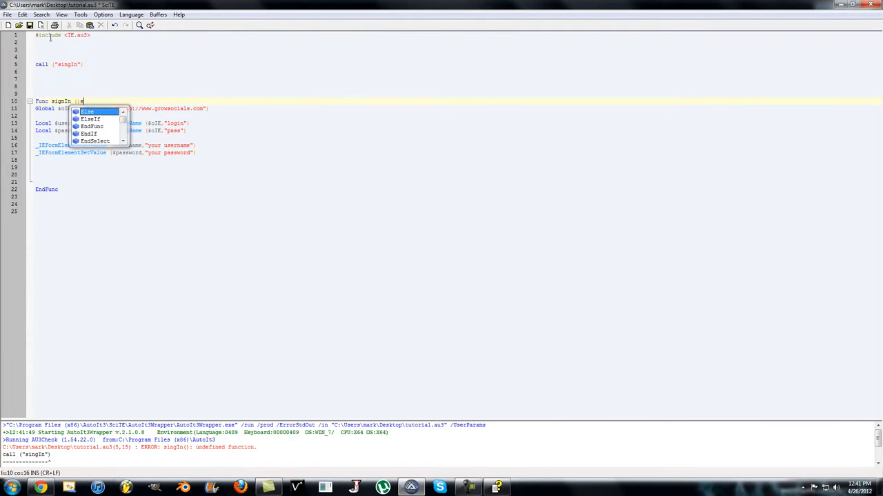
pyautogui.write('eeee')
pyautogui.click(455, 64)
pyautogui.write('Call')
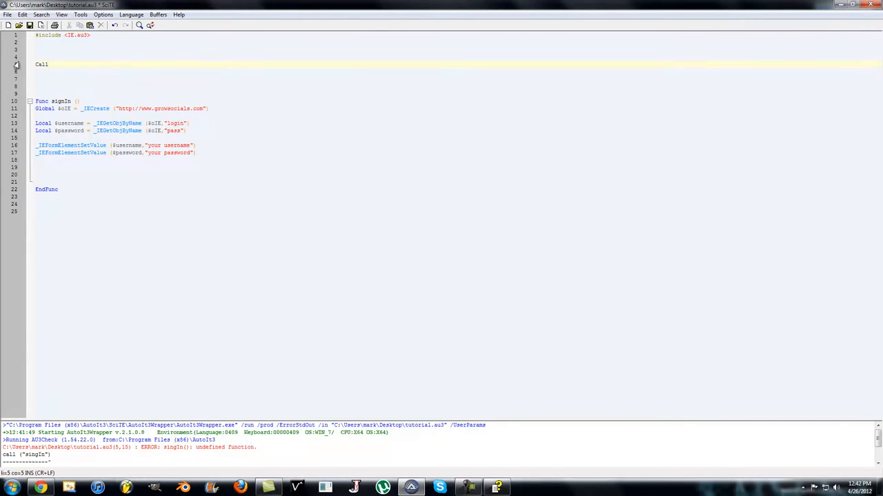
pyautogui.write('("')
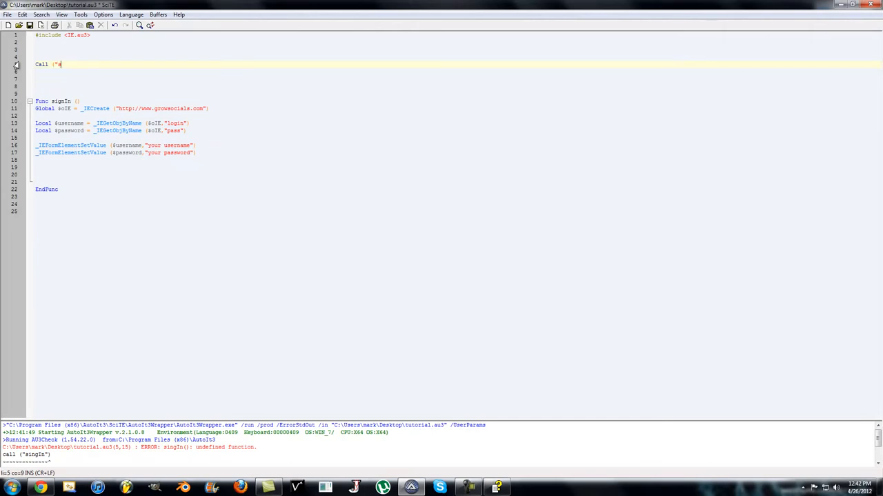
pyautogui.write('signIn"')
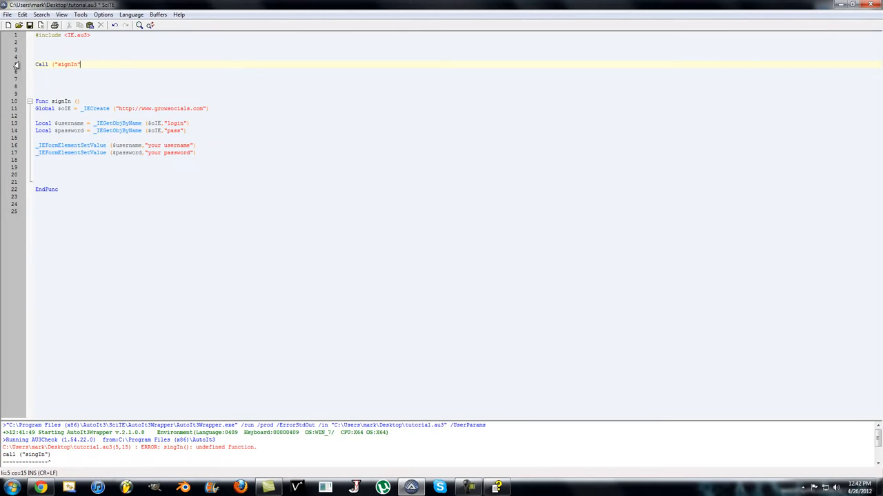
pyautogui.write(')')
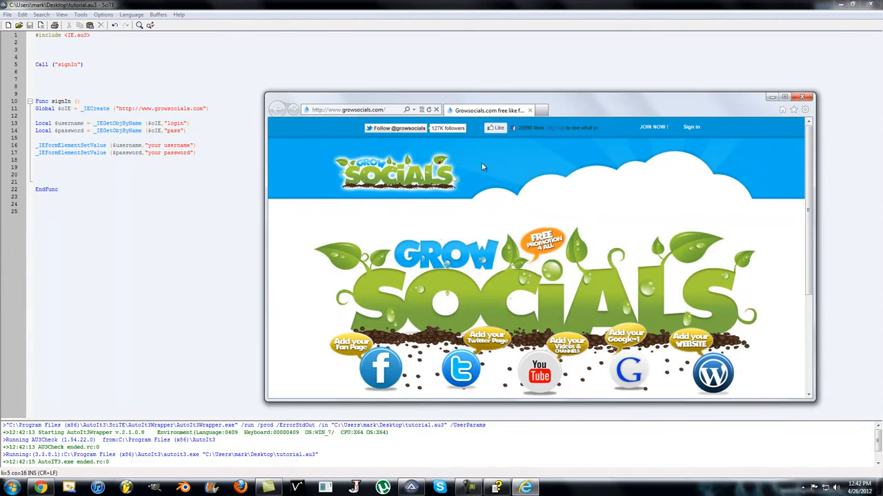
pyautogui.moveTo(691, 127)
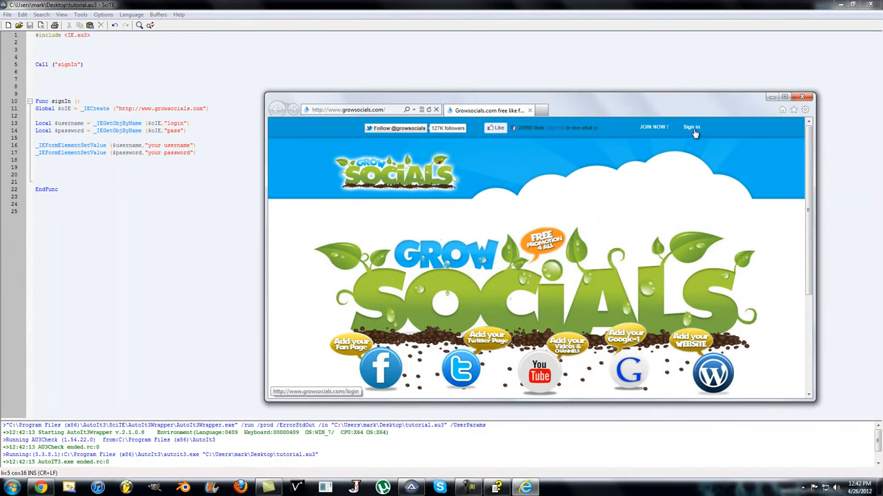
pyautogui.click(691, 127)
pyautogui.write('Local')
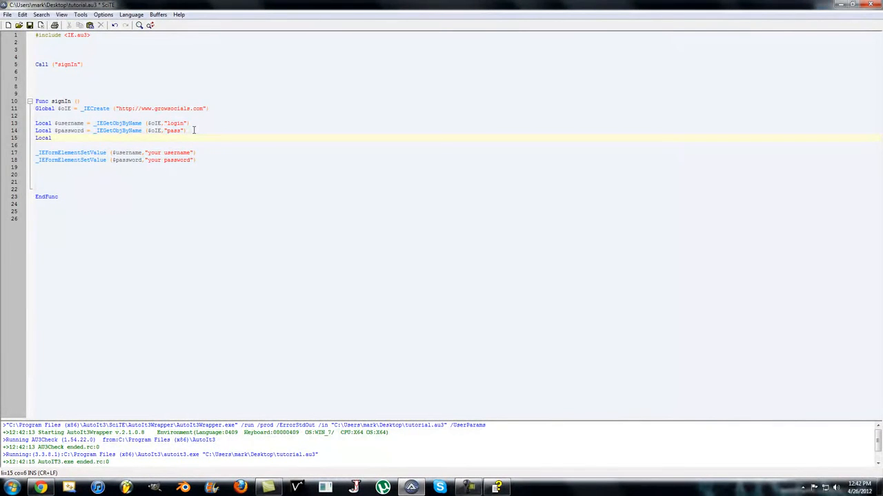
# Add Local $button = _IEGetObjByName($oIE,"logare") and _IEAction($button,"click").
pyautogui.write('$button =')
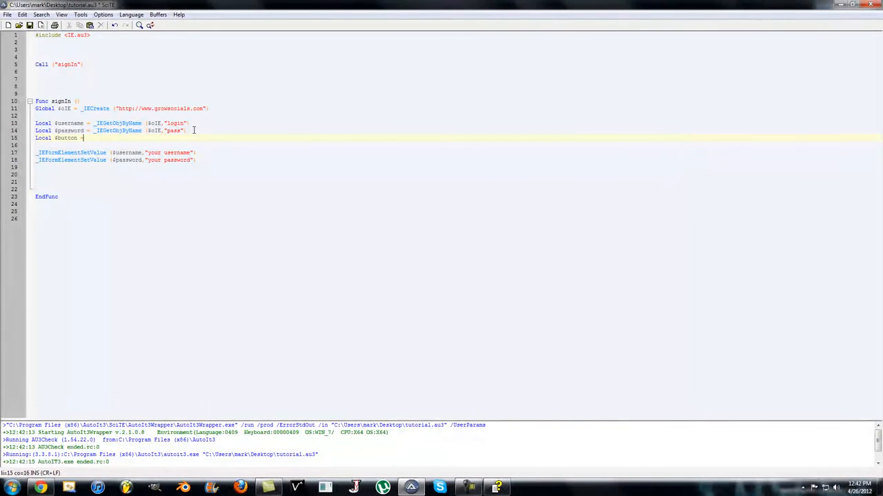
pyautogui.write('_IEGetObjByName')
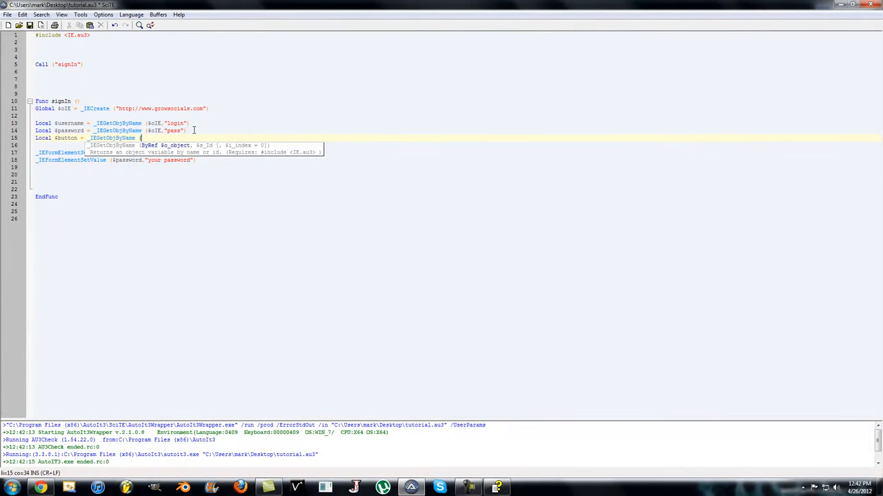
pyautogui.write('($oIE,"logare')
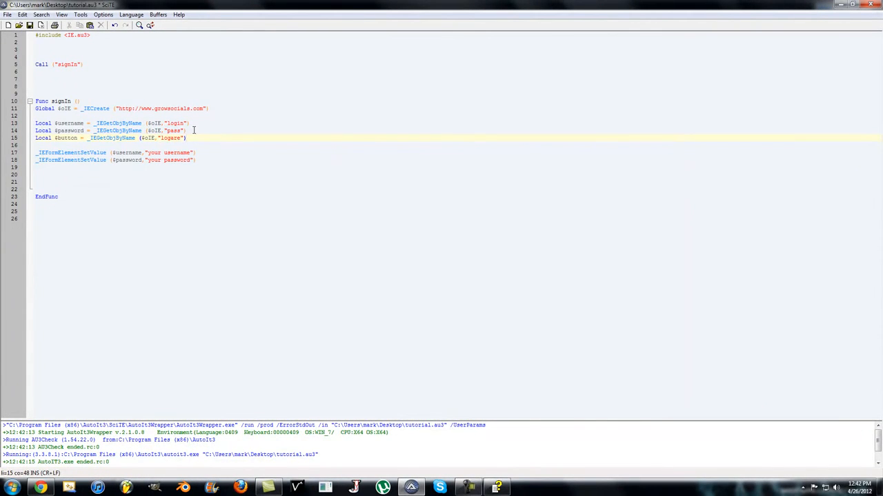
pyautogui.press('enter')
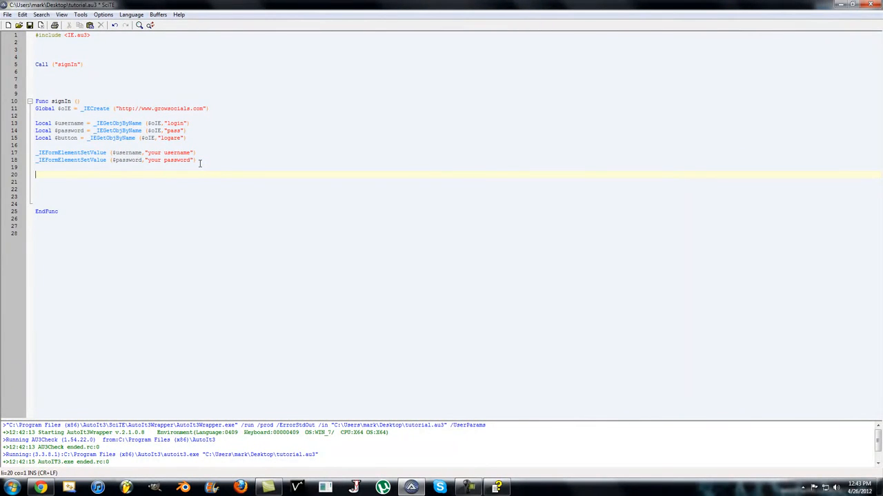
pyautogui.write('_IEAction (')
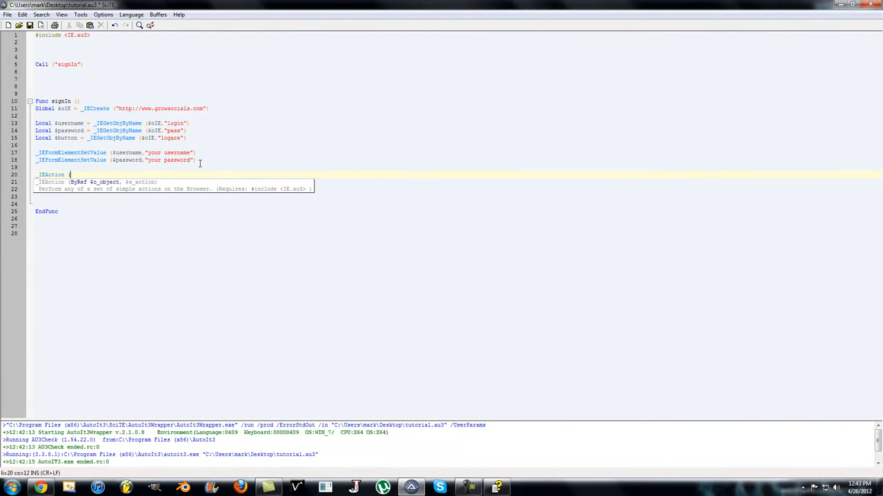
pyautogui.write('(')
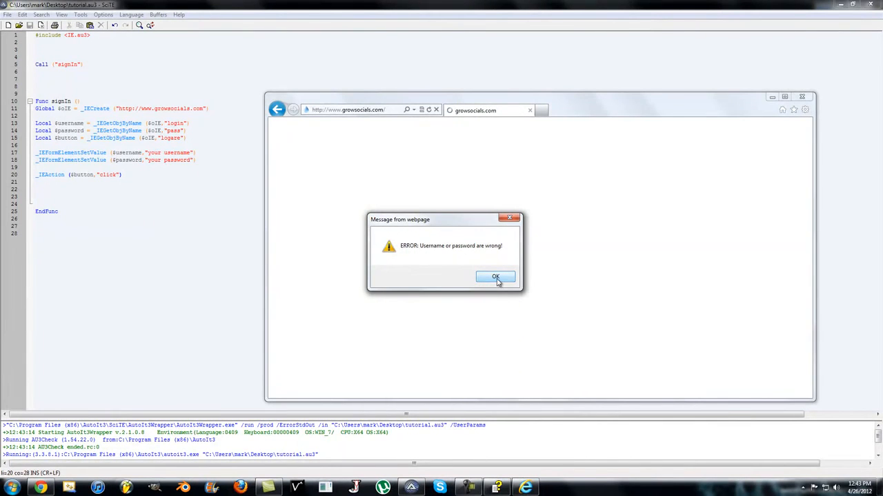
# Dismiss the 'wrong username or password' alert and close the growsocials.com IE window.
pyautogui.click(495, 276)
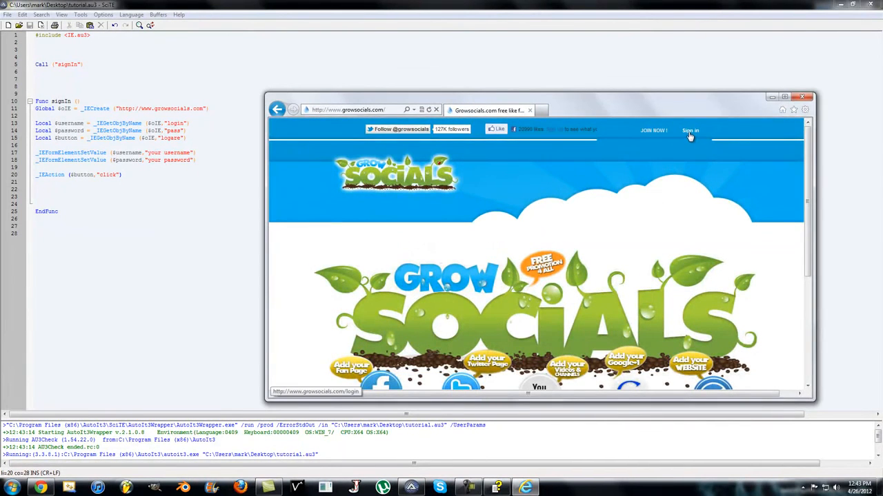
pyautogui.click(802, 96)
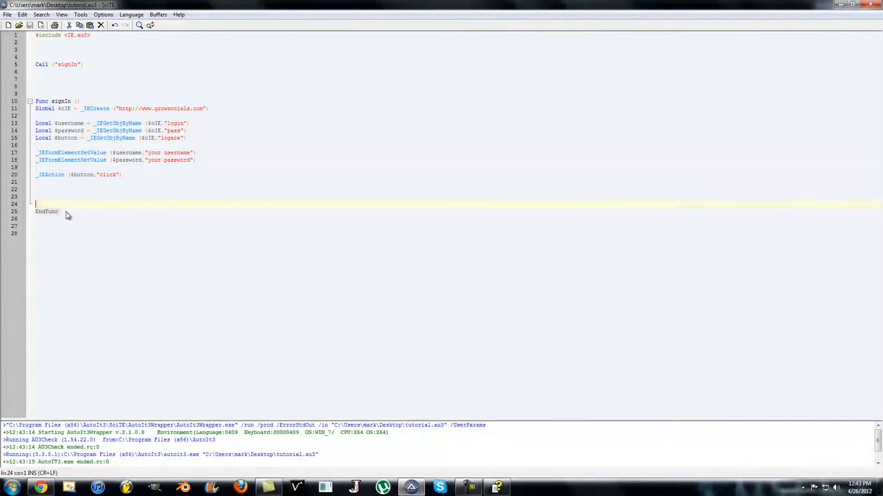
pyautogui.click(55, 100)
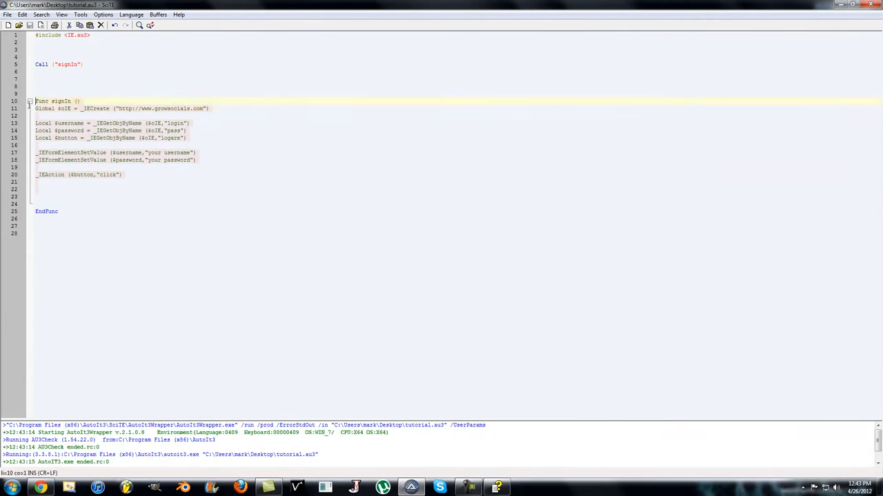
pyautogui.click(104, 108)
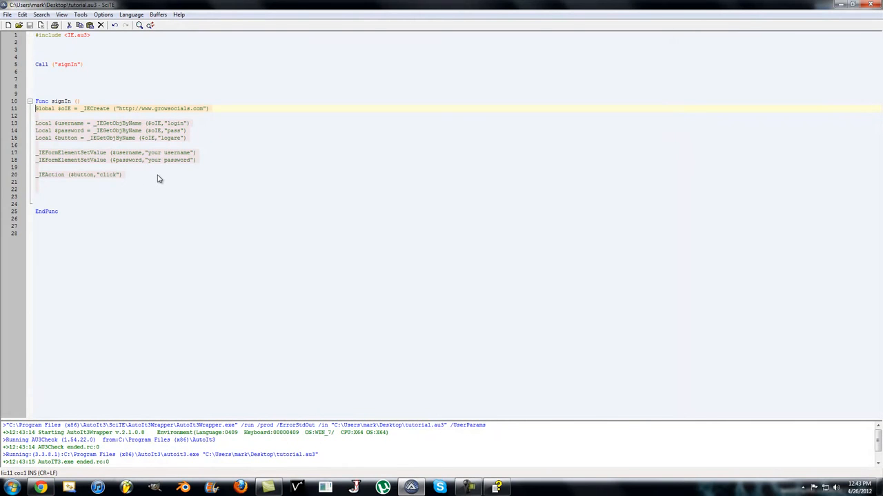
pyautogui.moveTo(179, 185)
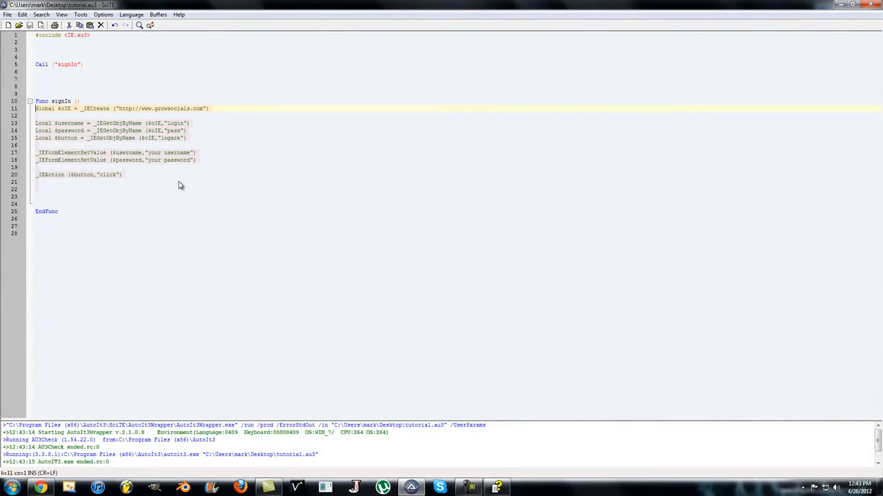
pyautogui.moveTo(438, 488)
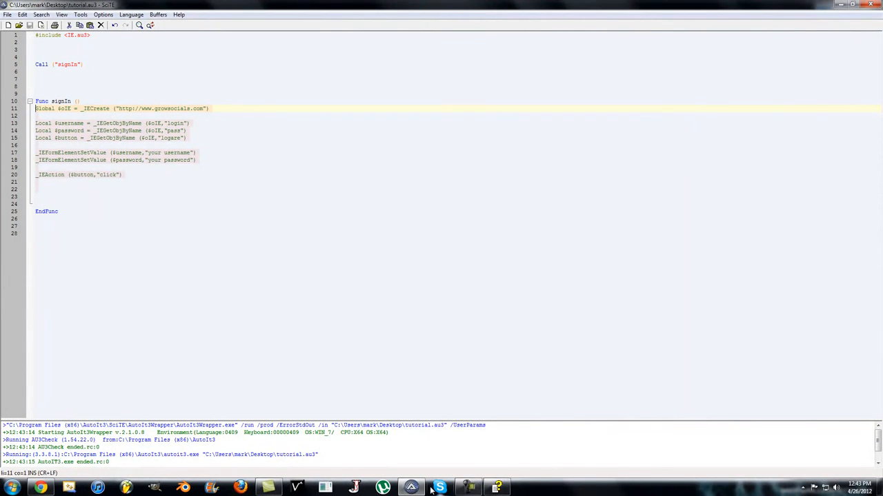